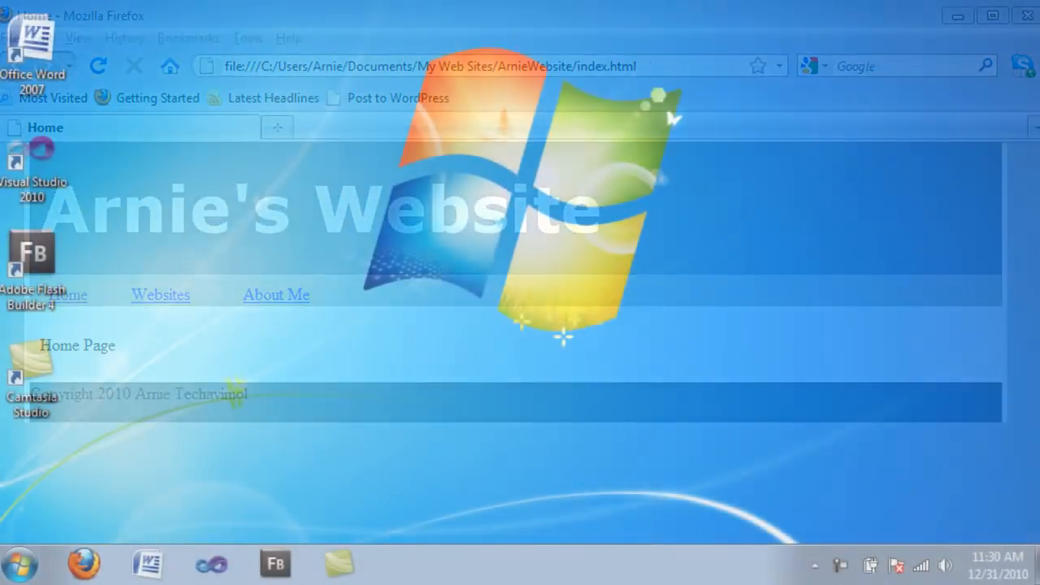
Launch Microsoft Expression Web 4 from the Start menu, opening the ArnieWebsite site.
left_click(1027, 16)
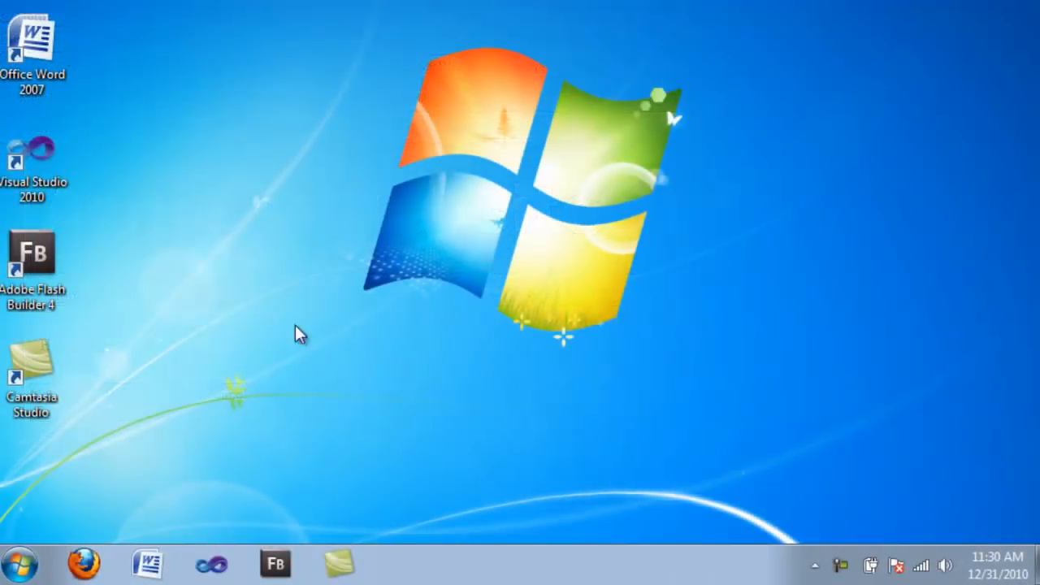
left_click(26, 559)
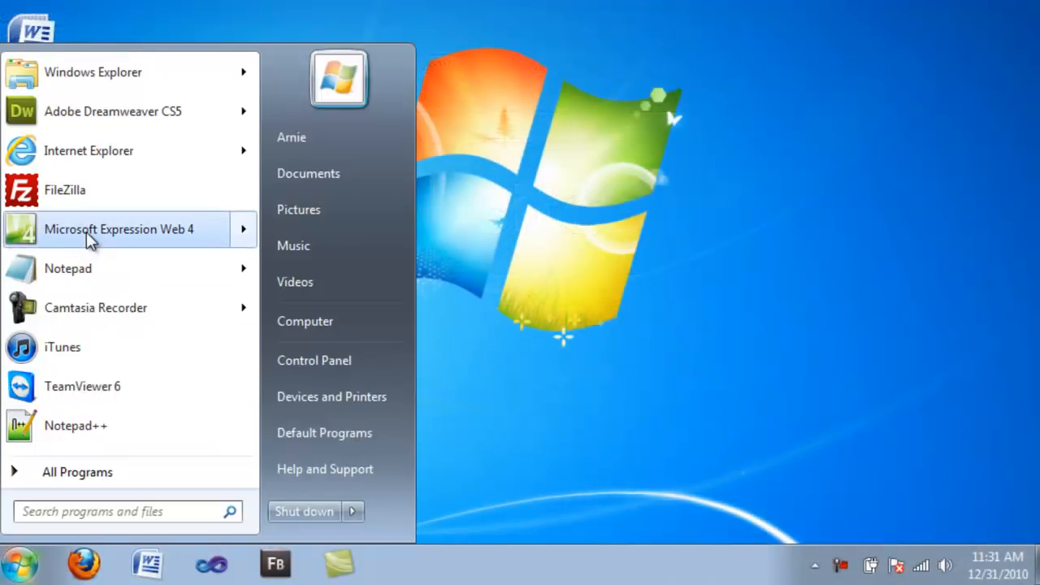
left_click(118, 228)
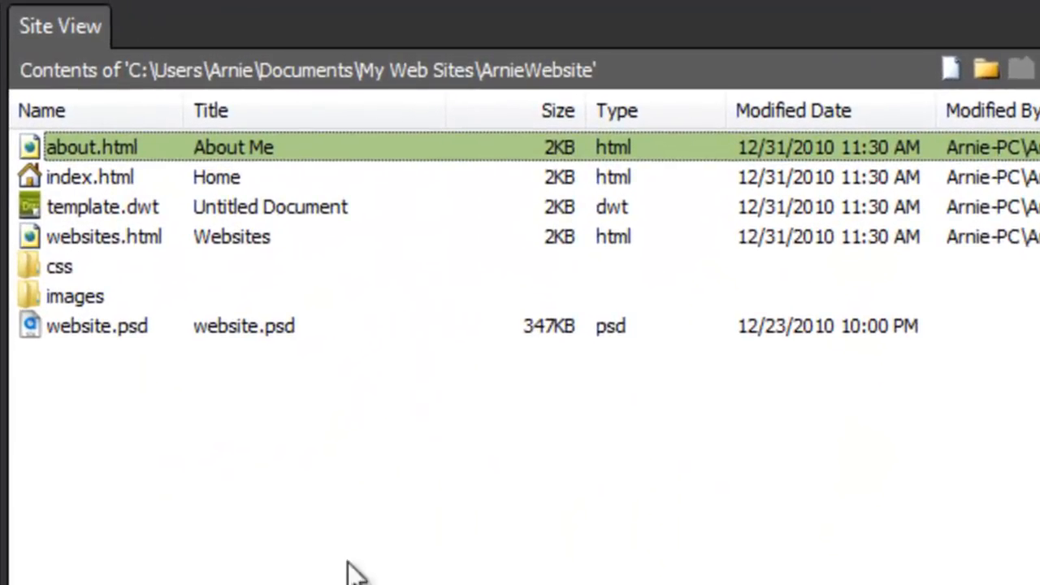
Add class 'cushycms' to template.dwt's content div and update its three attached pages.
double_click(103, 206)
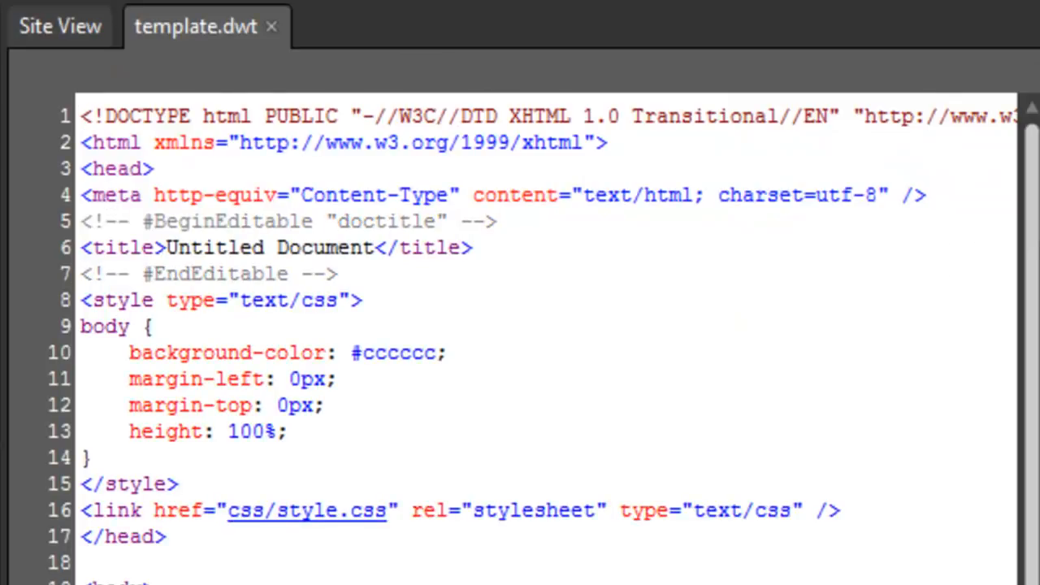
scroll("down", 3)
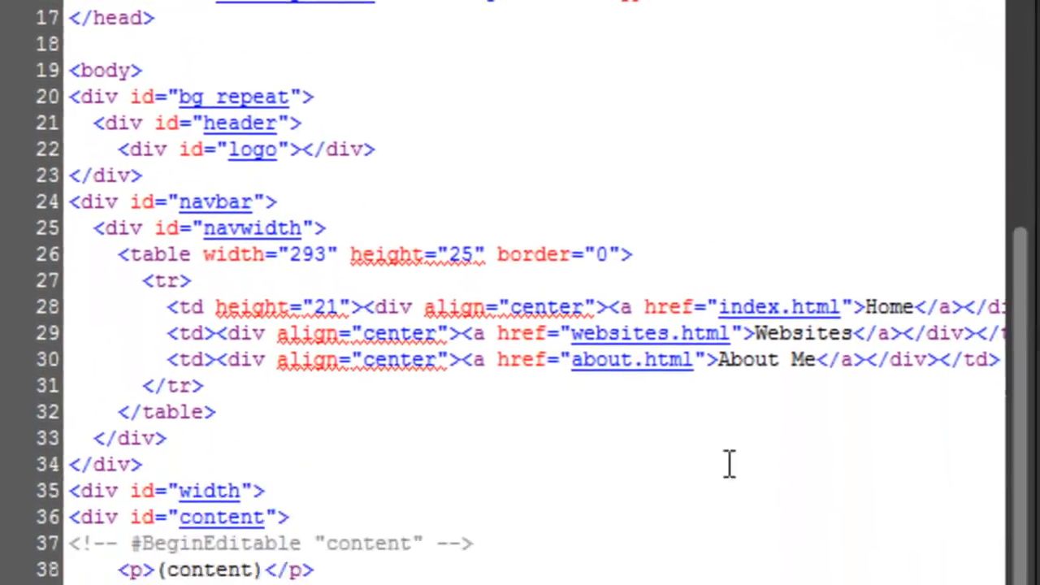
scroll("down", 3)
type(" class=\"")
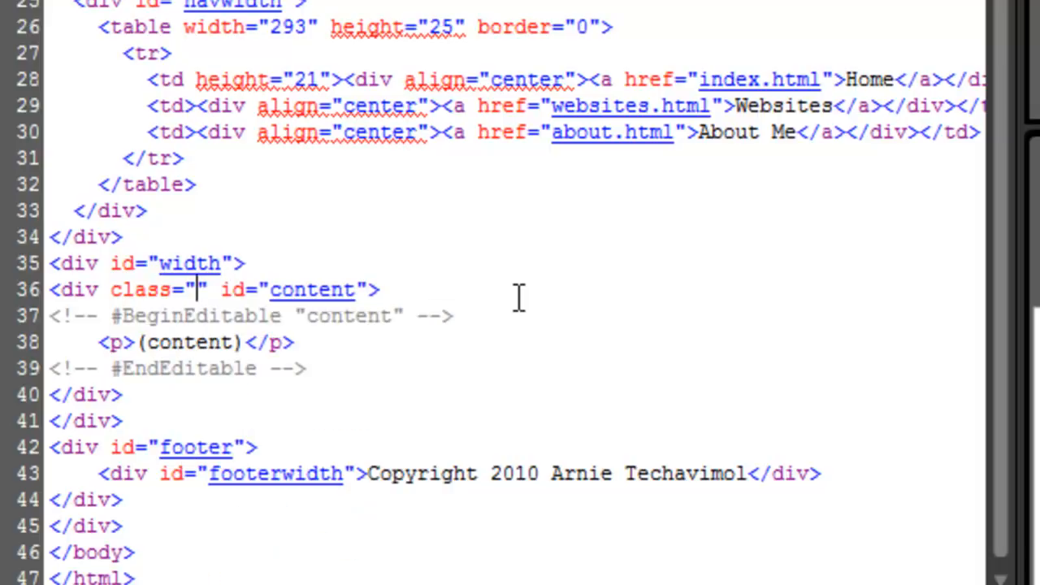
type("cushycms")
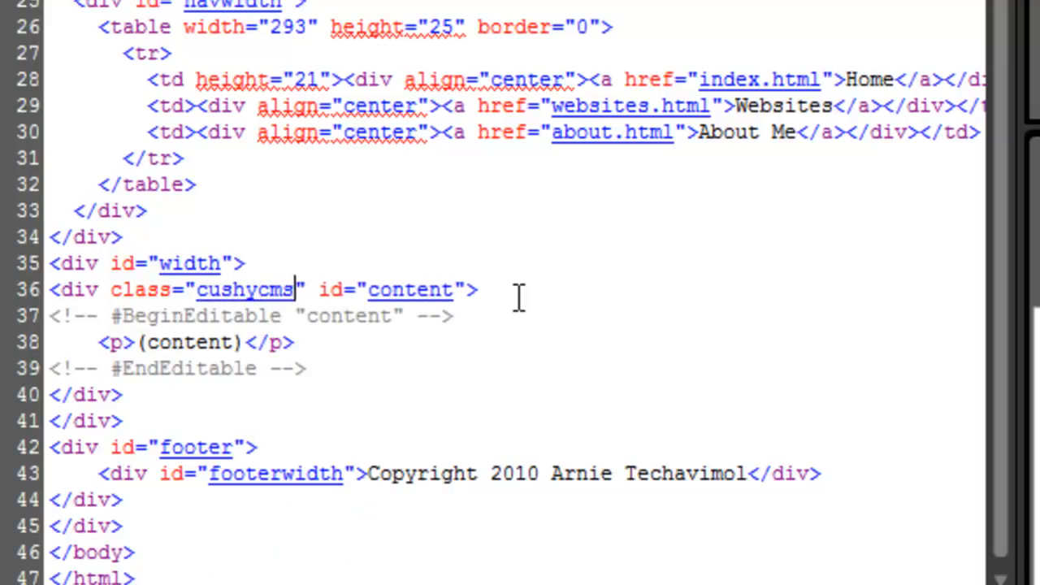
mouse_move(314, 402)
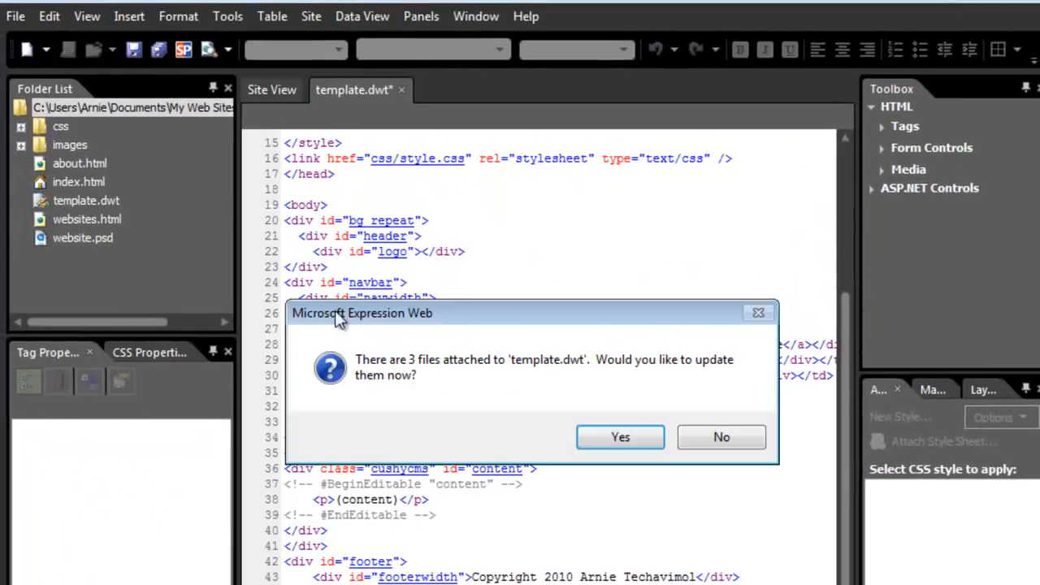
left_click(620, 437)
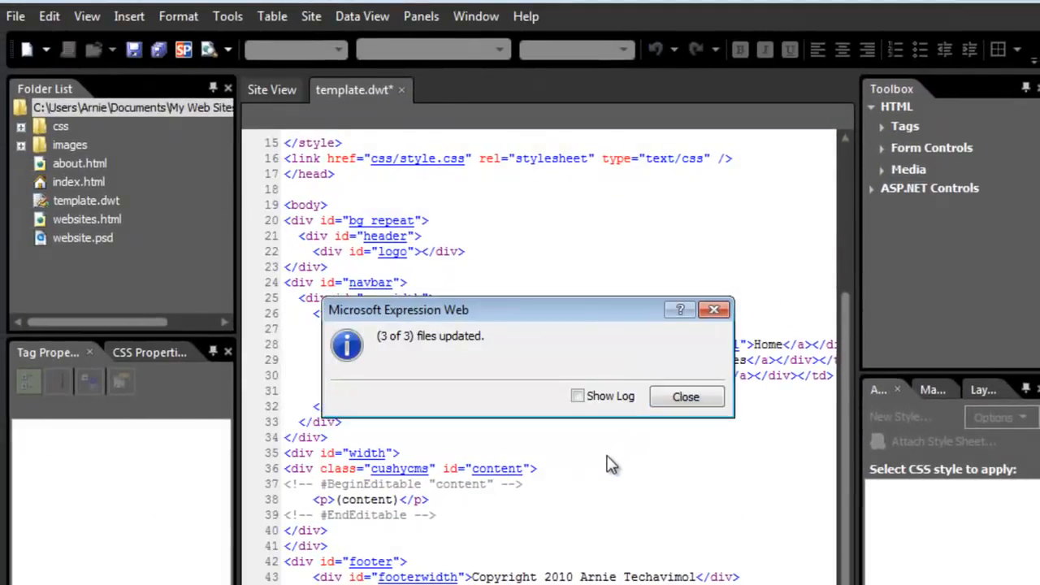
left_click(686, 396)
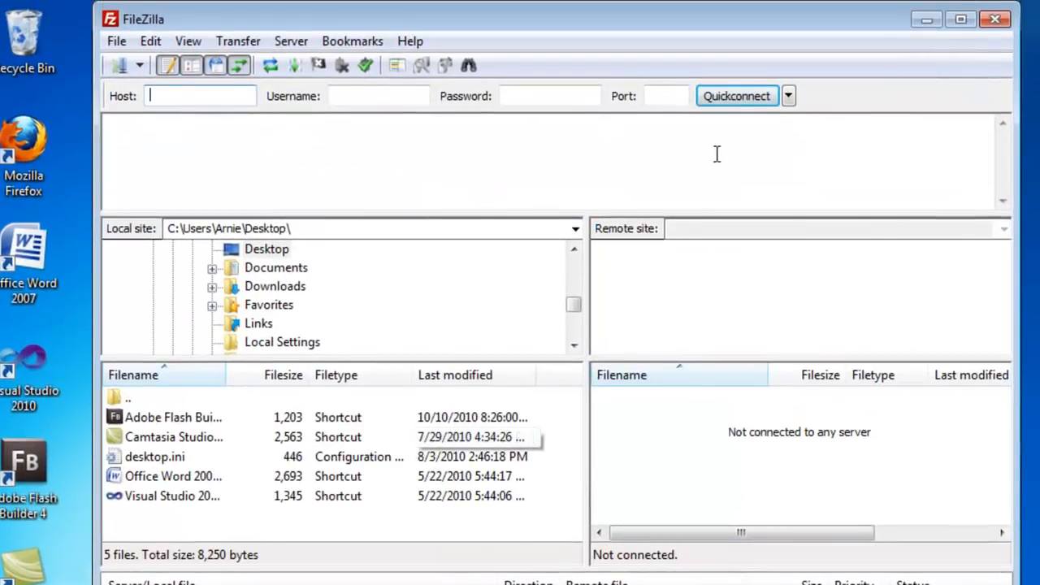
Connect FileZilla to violarocks.net23.net from the Quickconnect history.
left_click(787, 96)
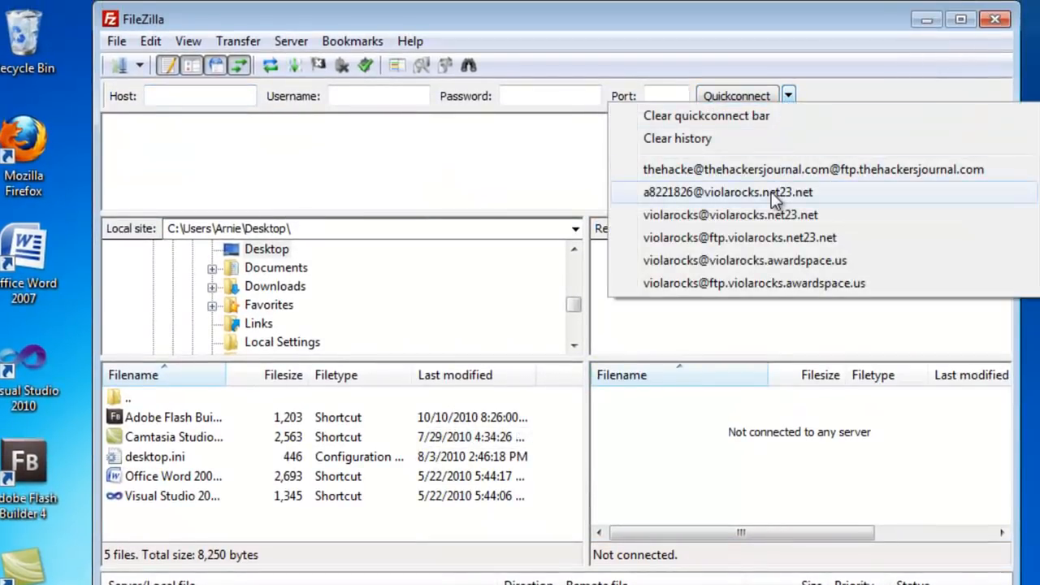
left_click(722, 193)
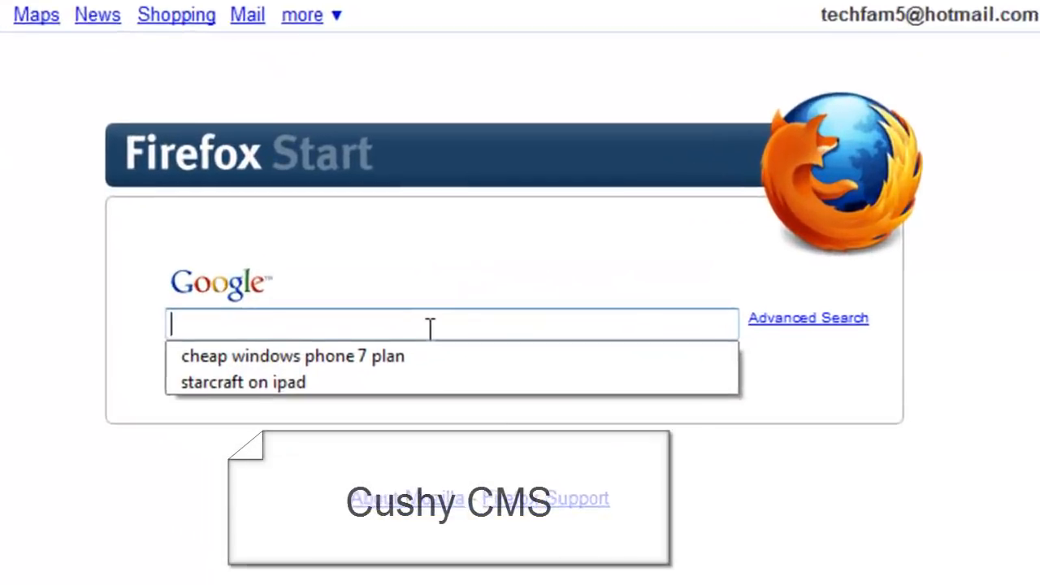
Search Google for CushyCMS to reach its home page and login form.
type("cush")
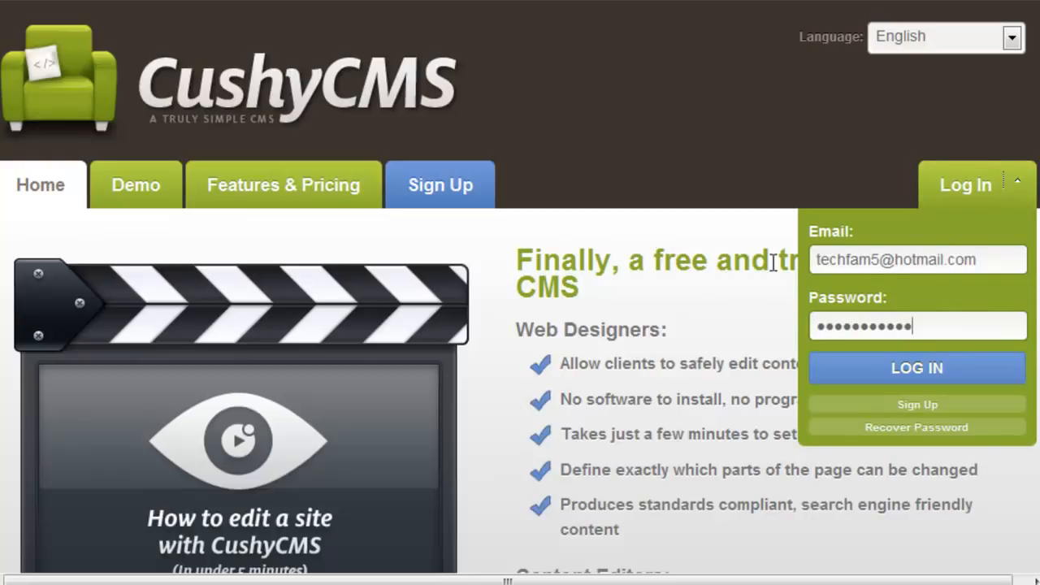
left_click(916, 368)
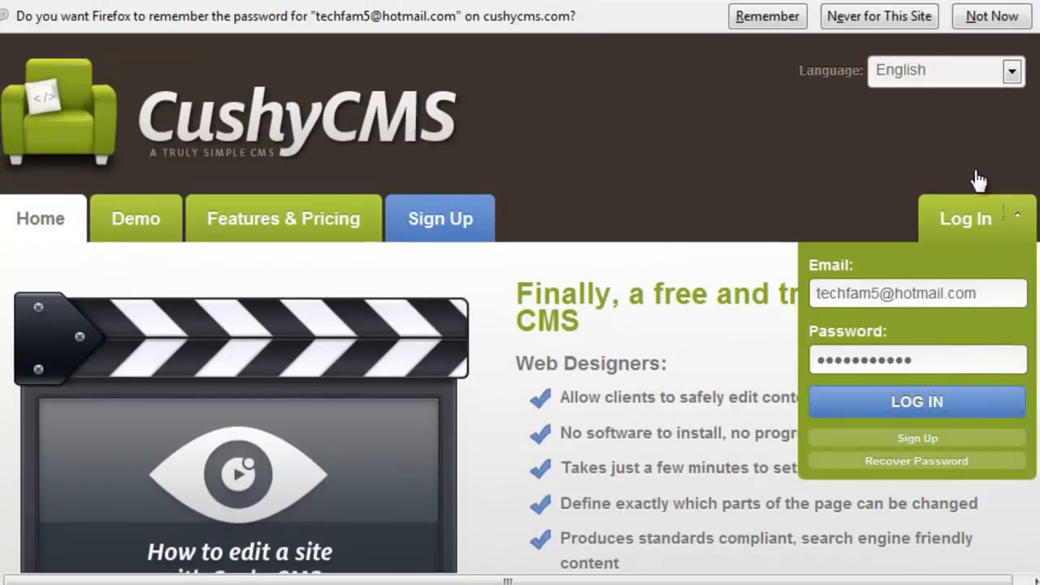
left_click(917, 401)
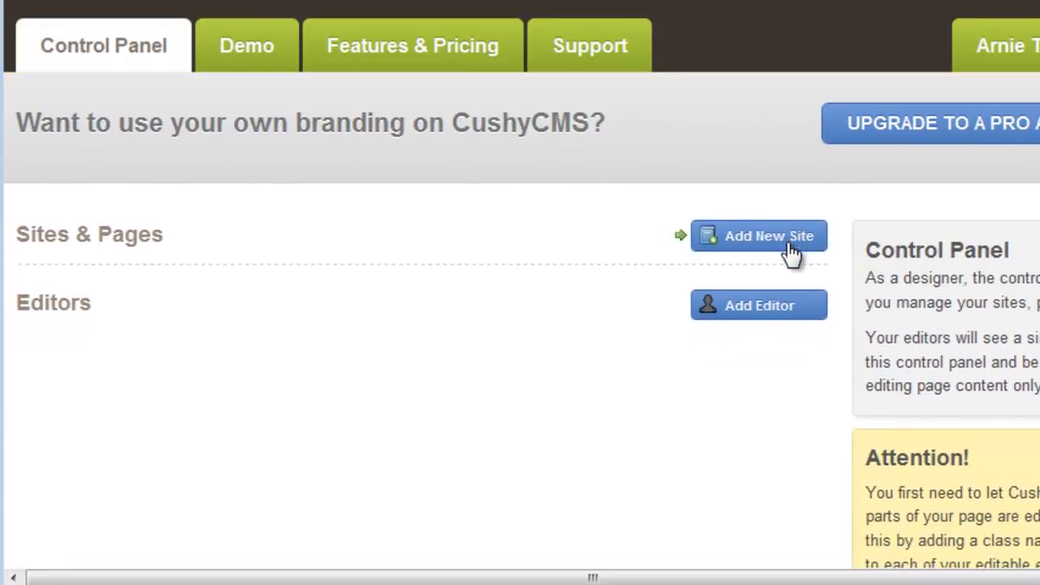
left_click(759, 235)
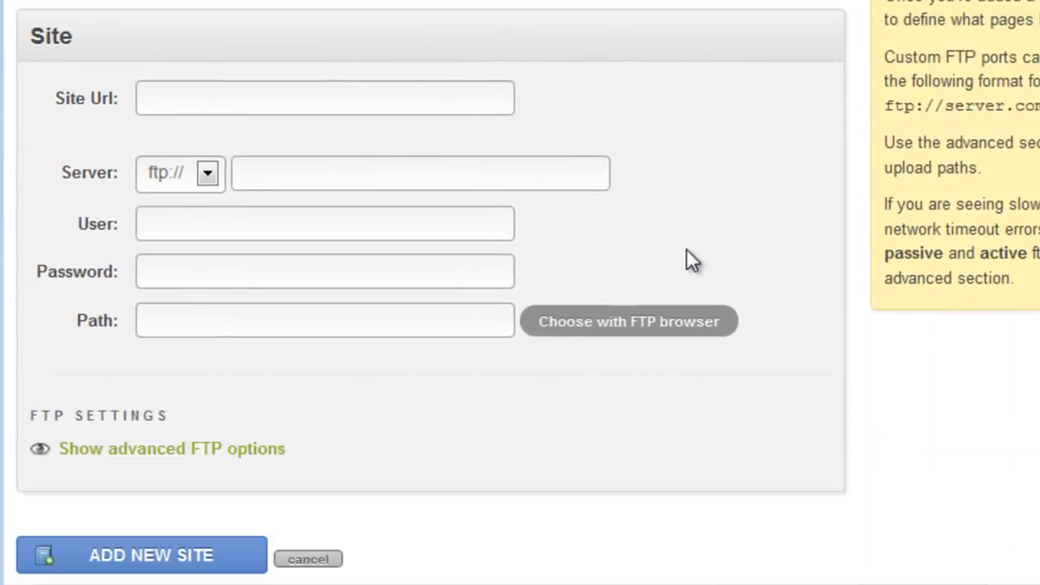
mouse_move(681, 130)
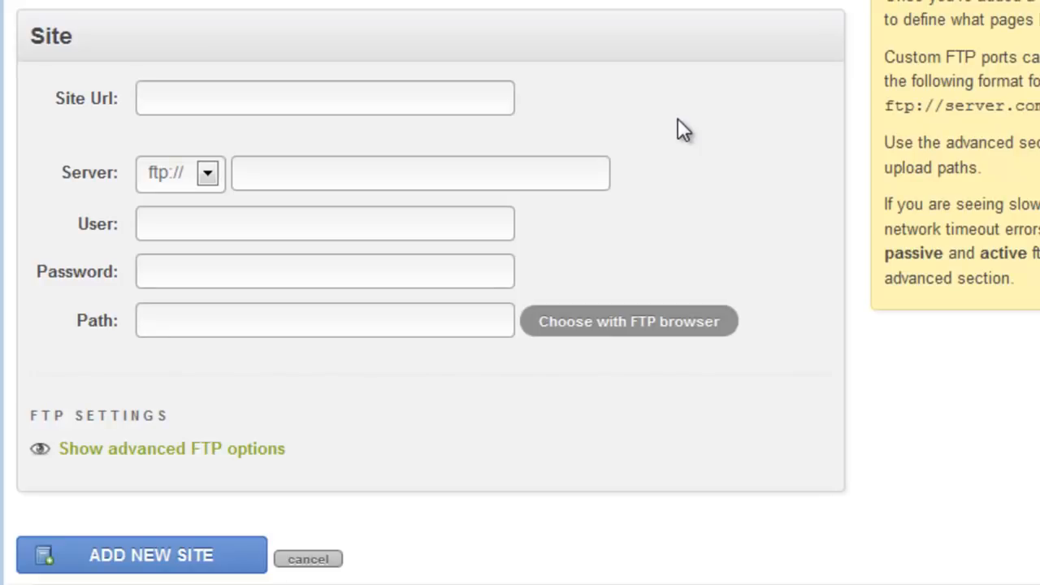
type("h")
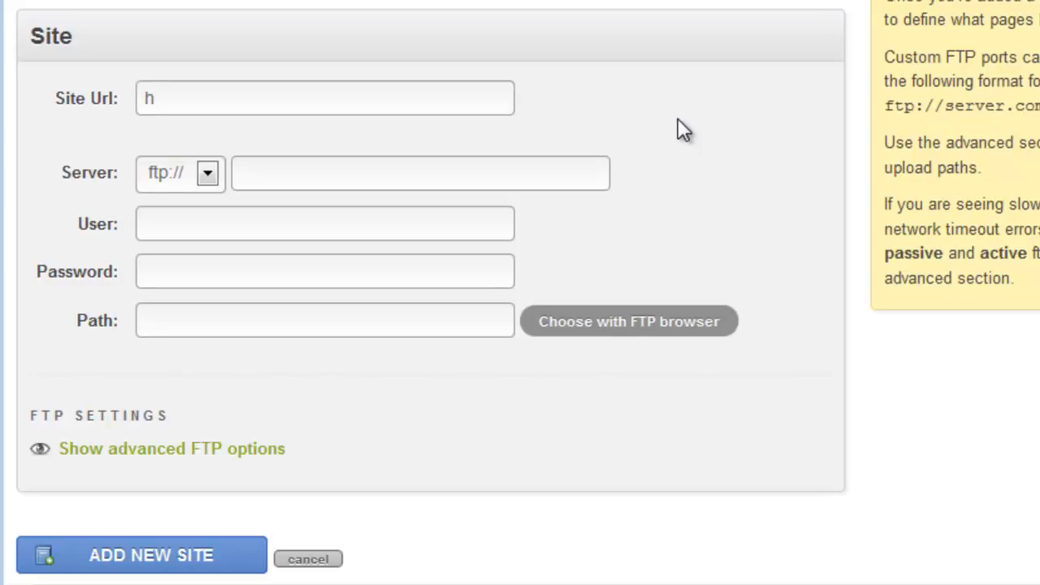
type("ttp://")
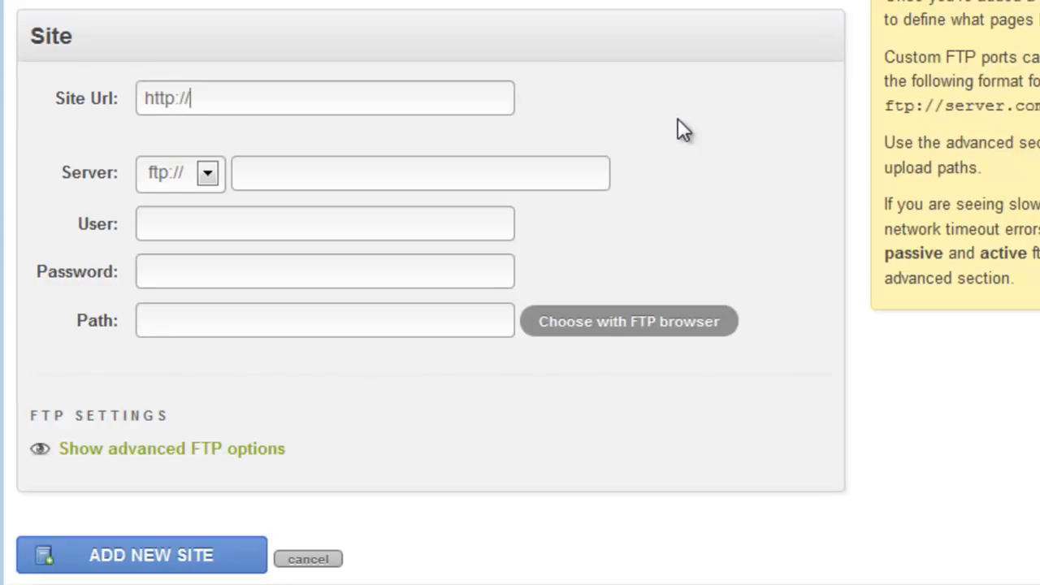
type("violarocks.")
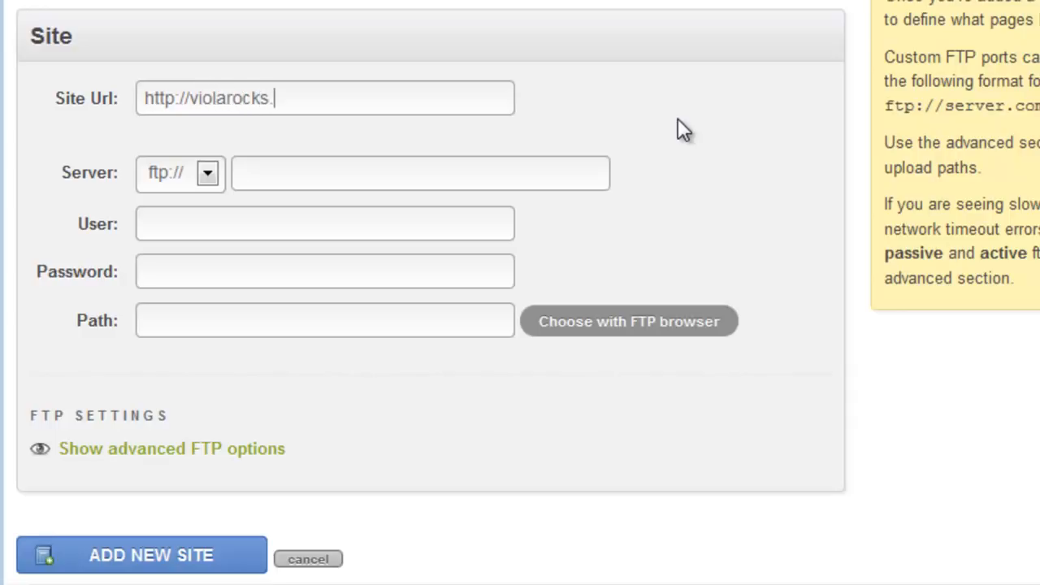
type("net")
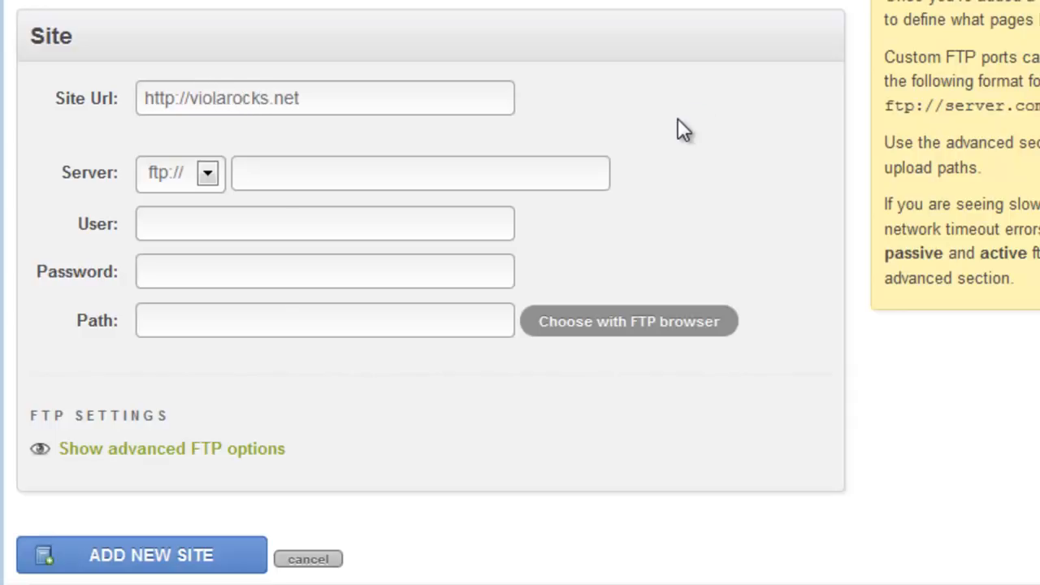
type("23.ne")
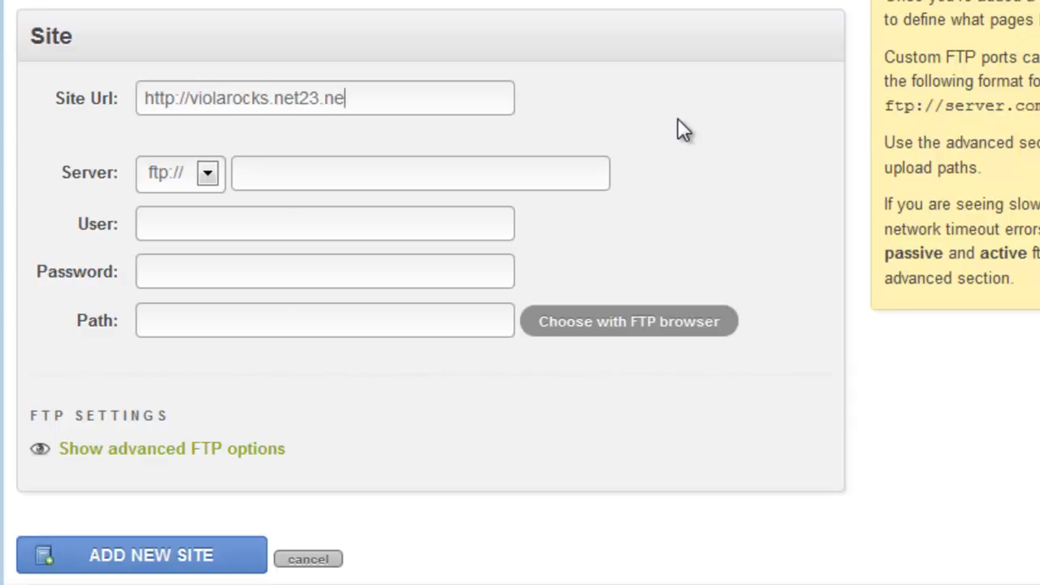
type("t")
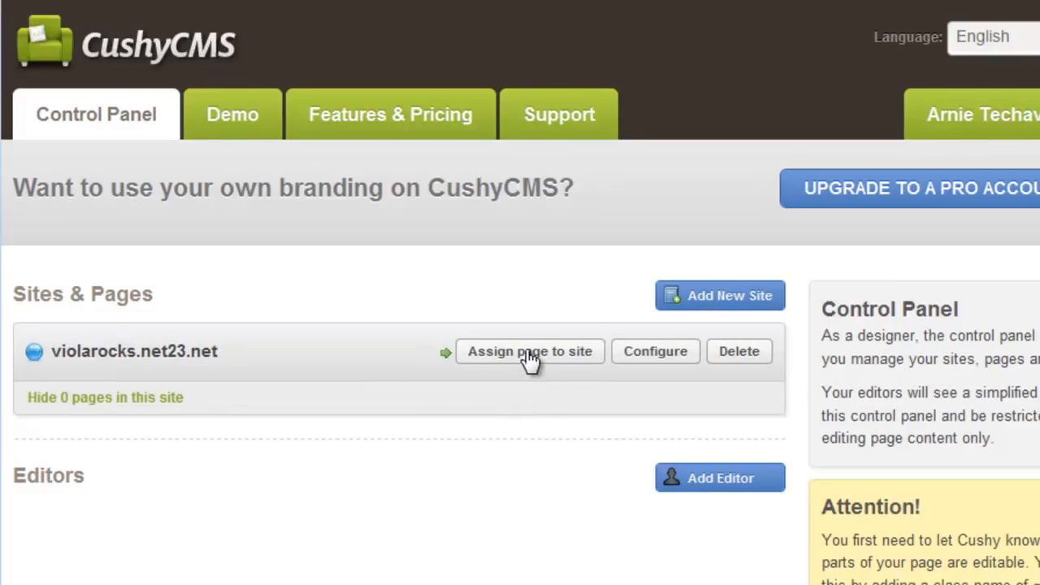
Assign index.html as the 'Home' page, then pick about.html as the next page.
left_click(529, 351)
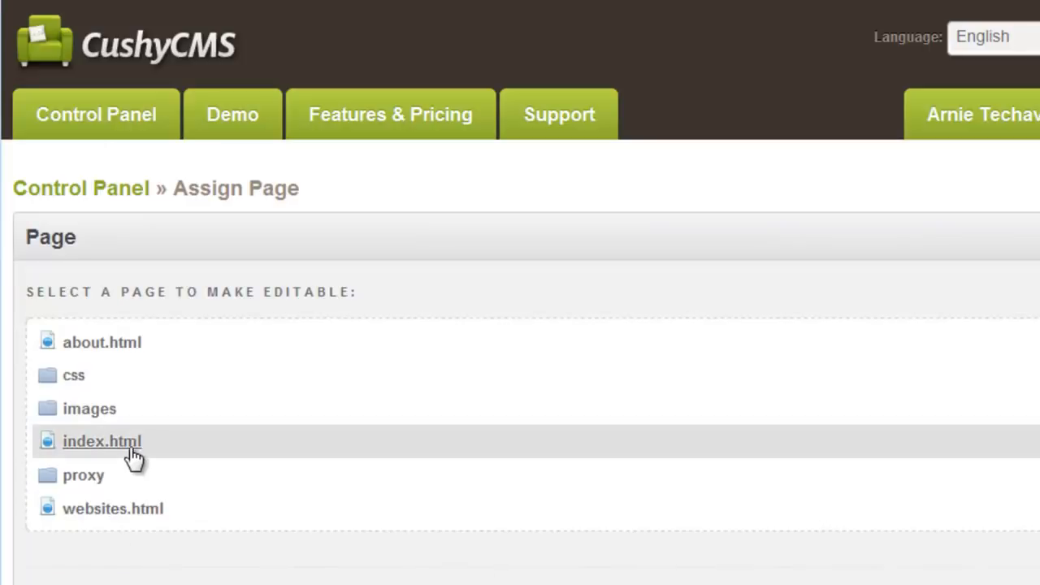
left_click(105, 441)
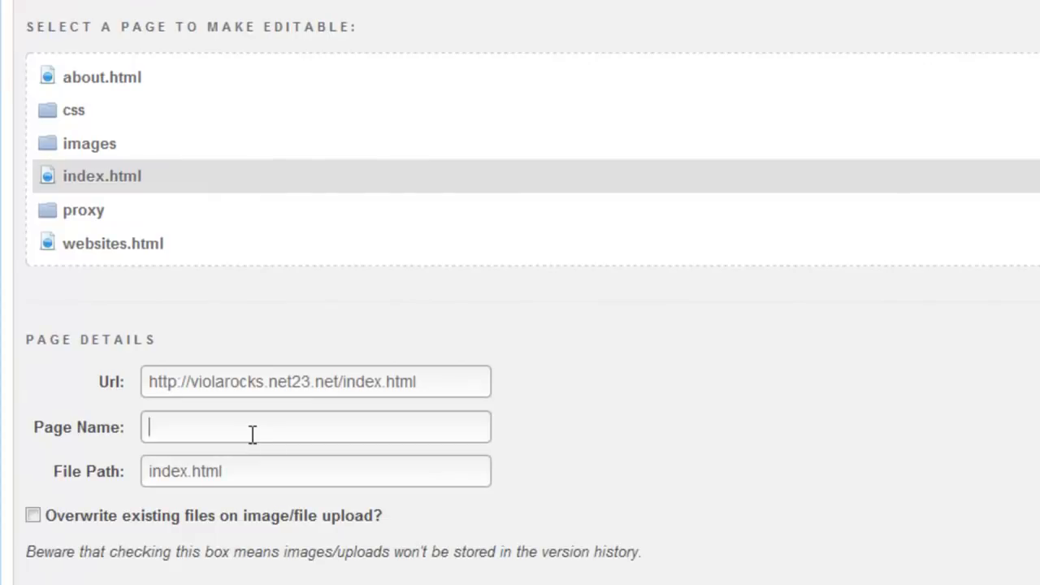
type("Home")
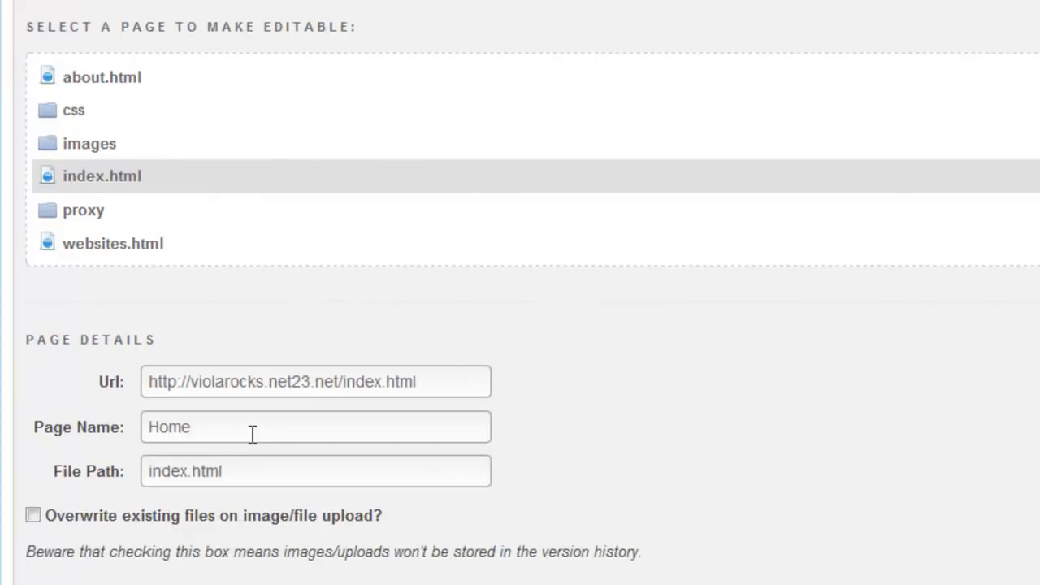
scroll("down", 3)
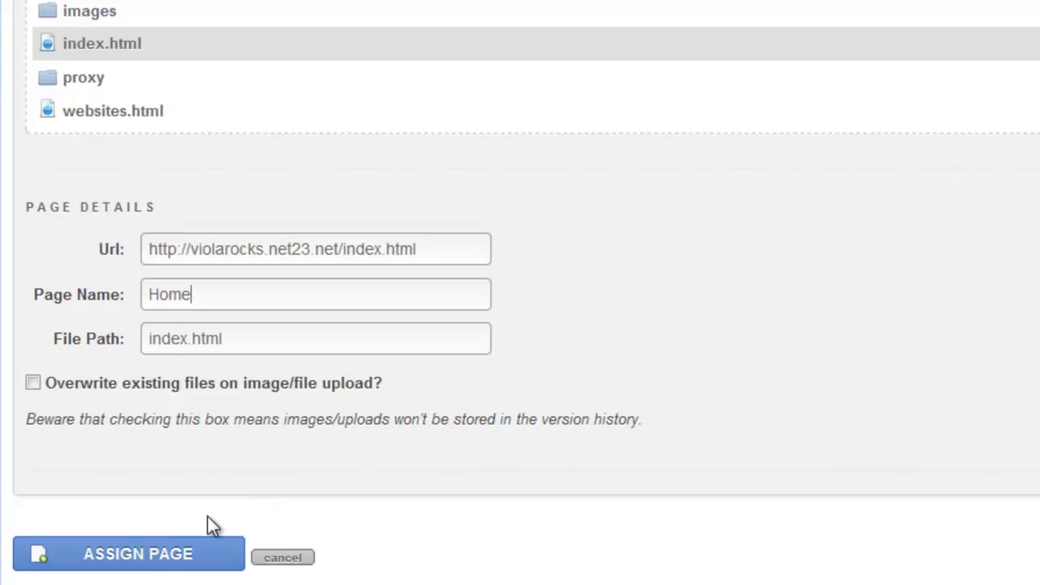
left_click(129, 556)
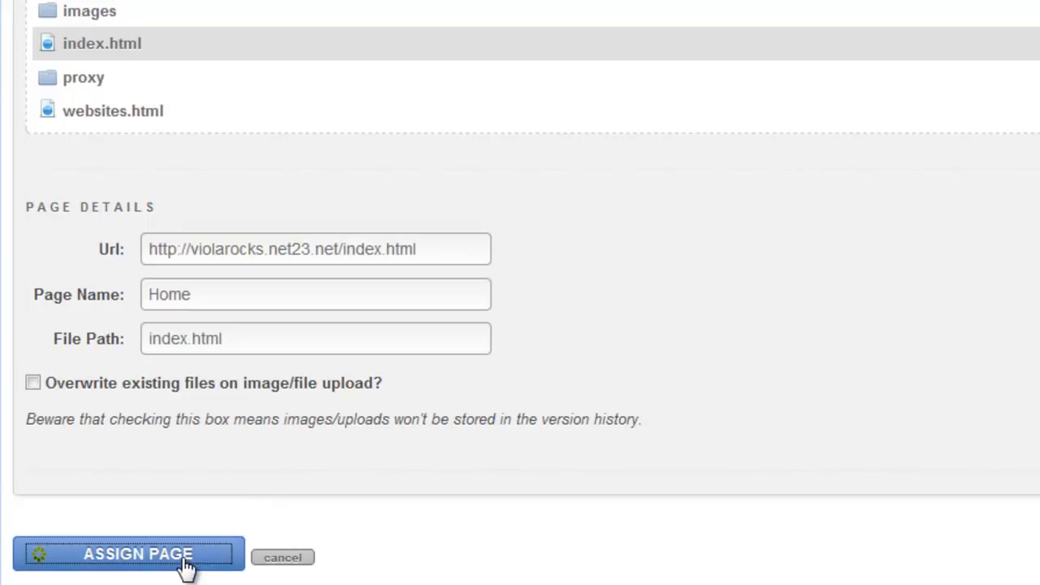
left_click(131, 554)
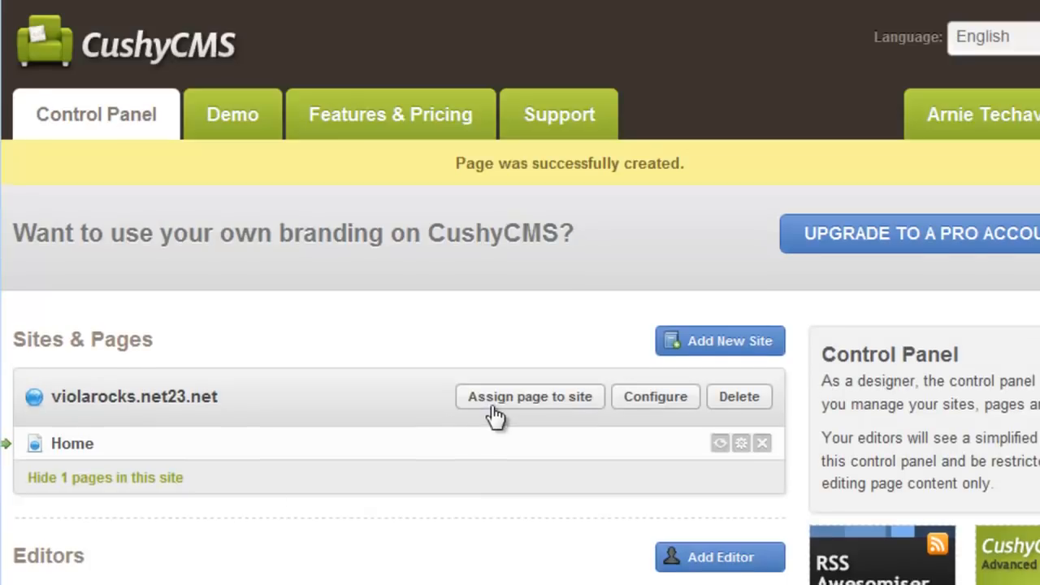
left_click(529, 396)
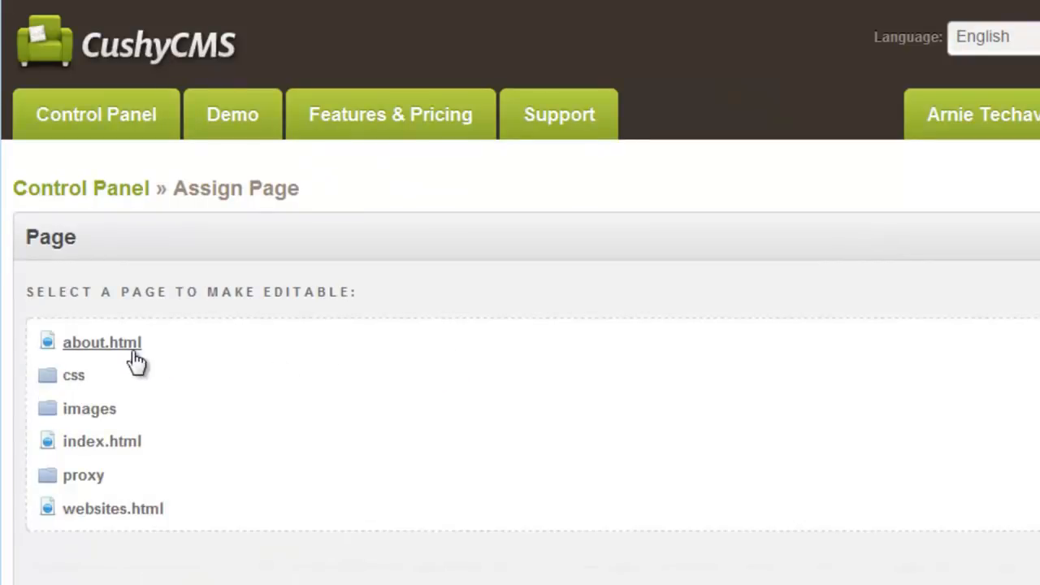
left_click(101, 342)
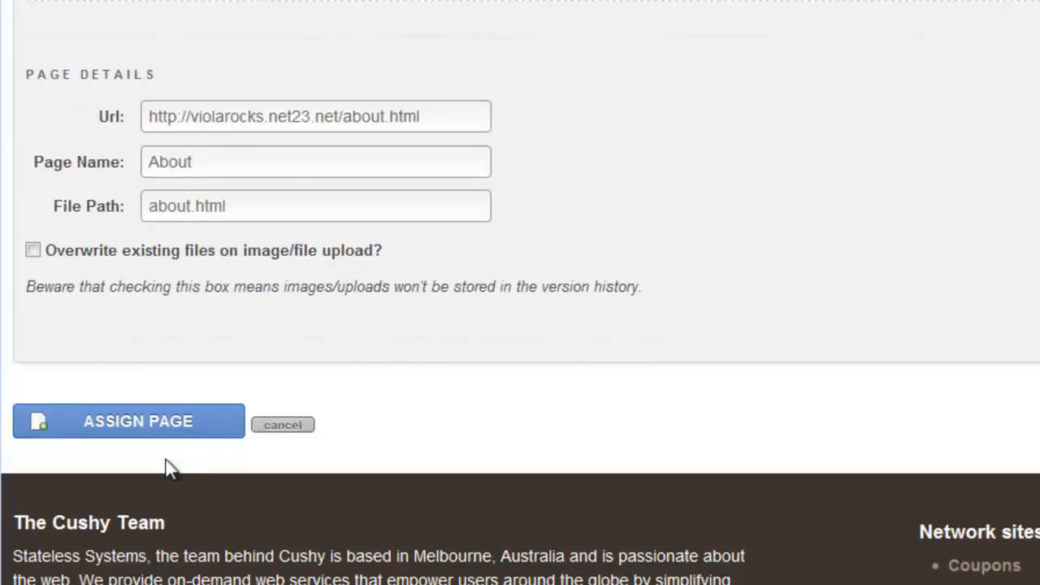
Confirm the About page and assign websites.html as the 'Websites' page.
left_click(128, 421)
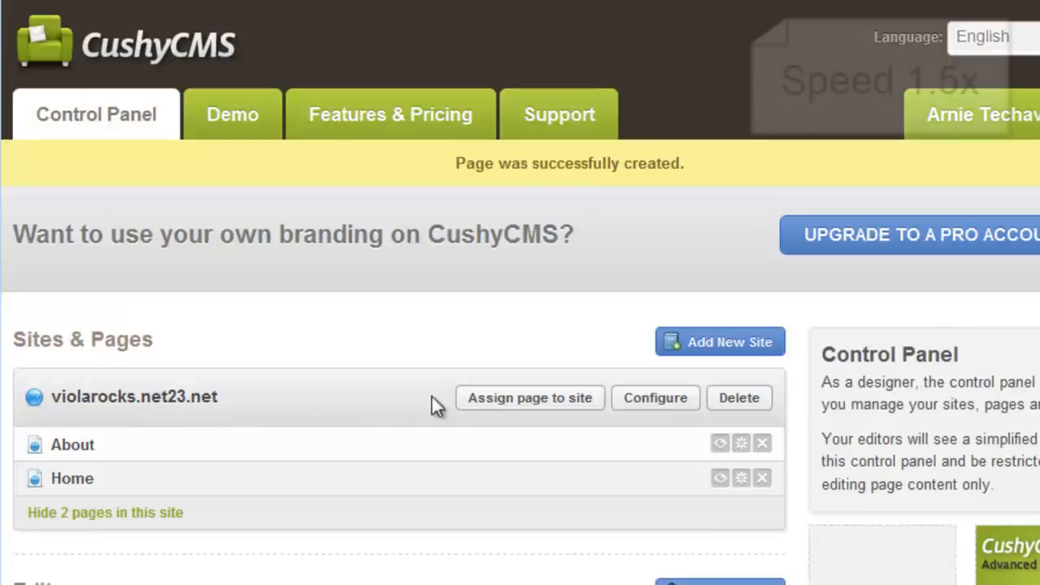
left_click(530, 398)
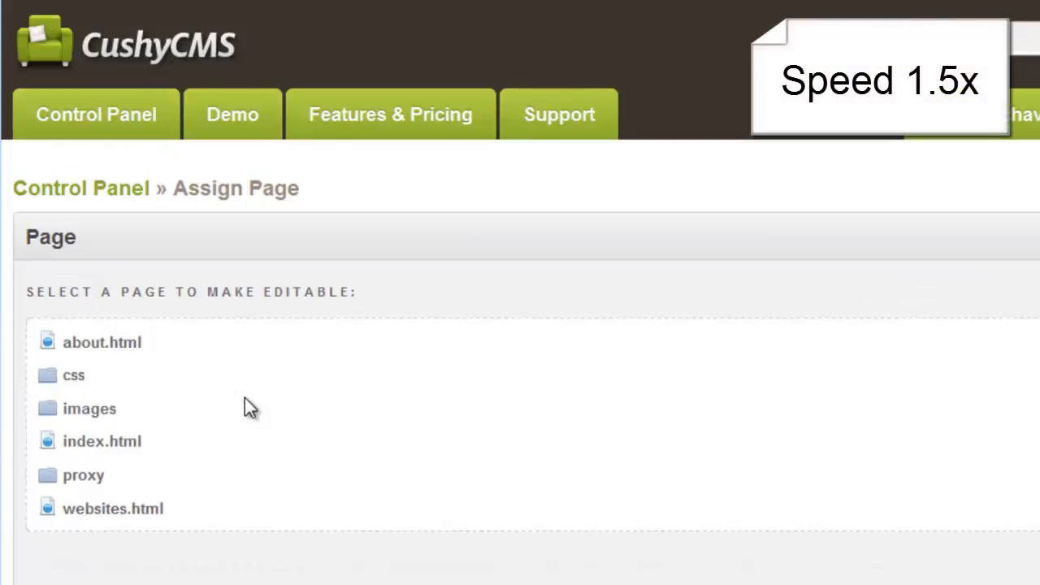
left_click(112, 507)
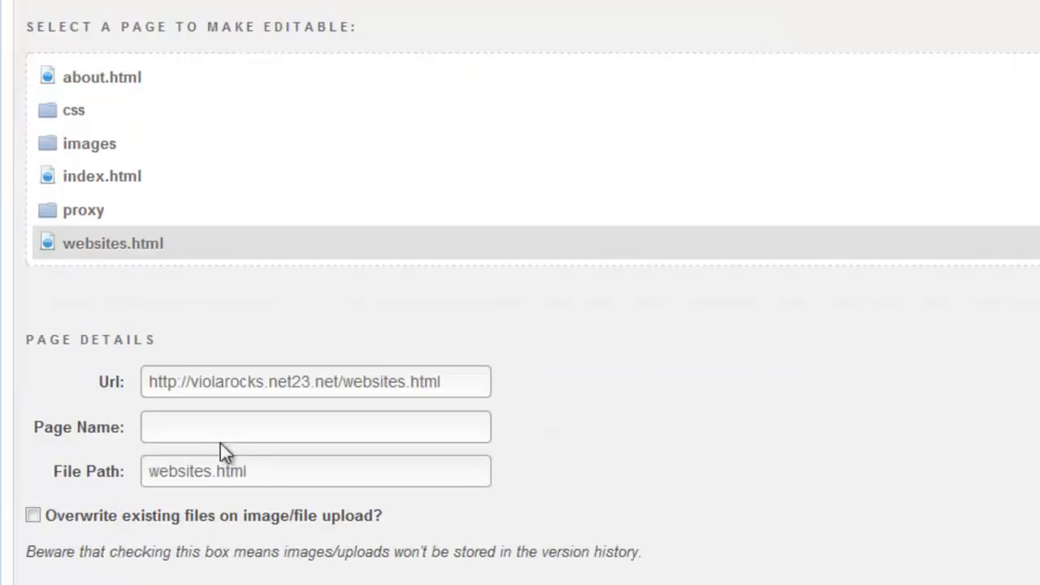
type("Websites")
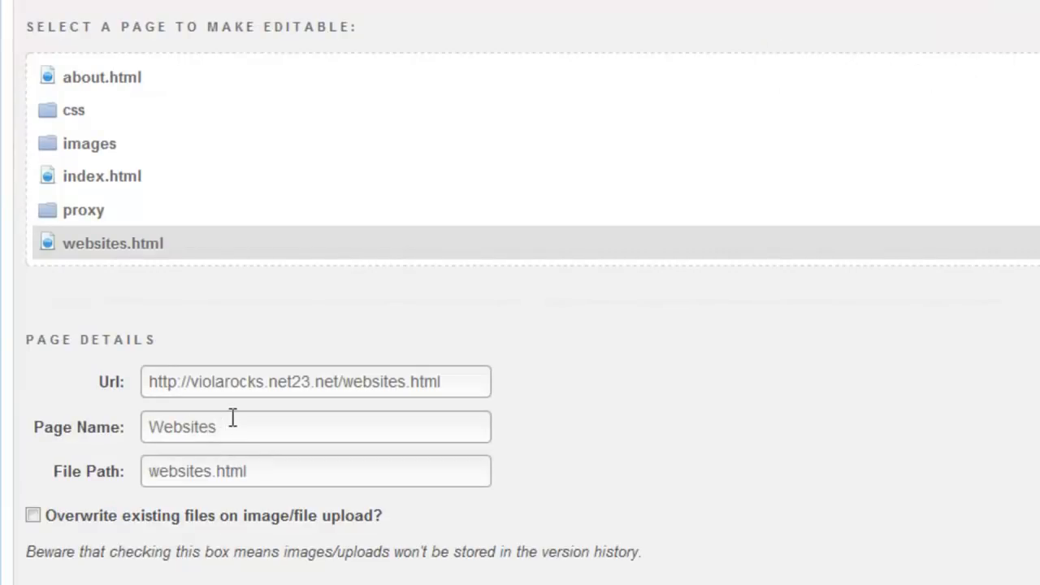
left_click(128, 423)
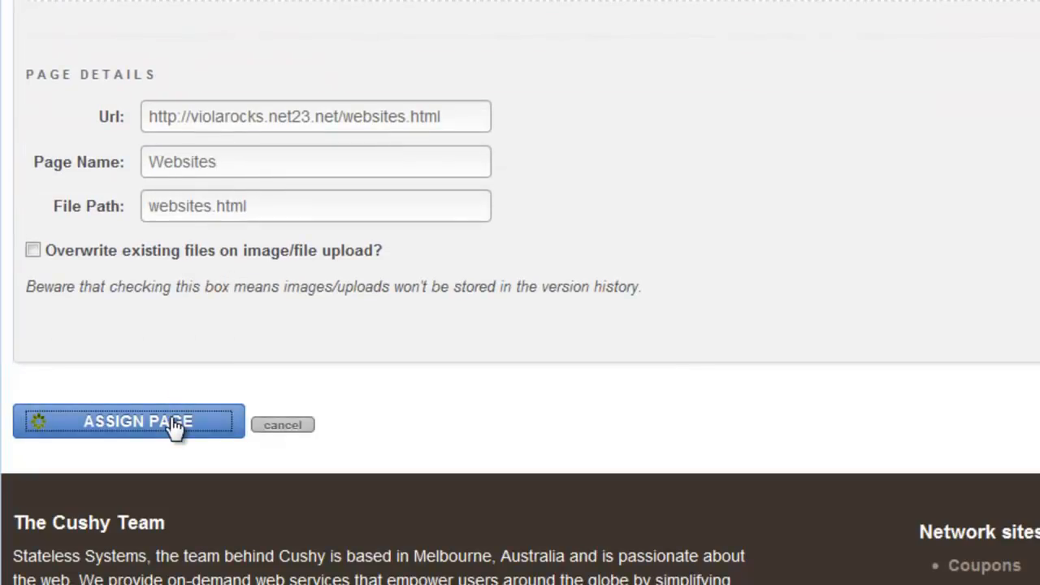
left_click(129, 423)
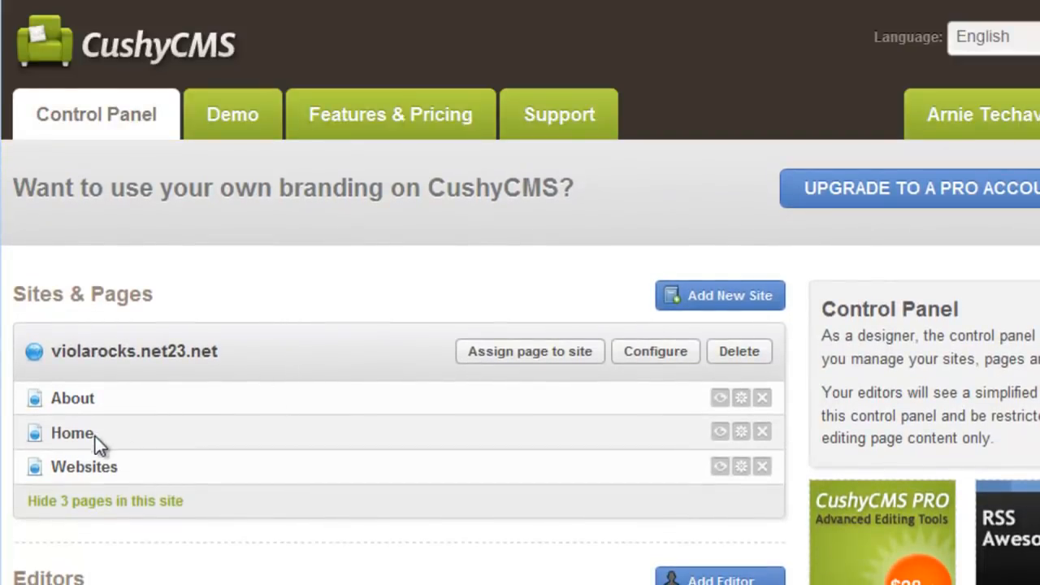
mouse_move(81, 457)
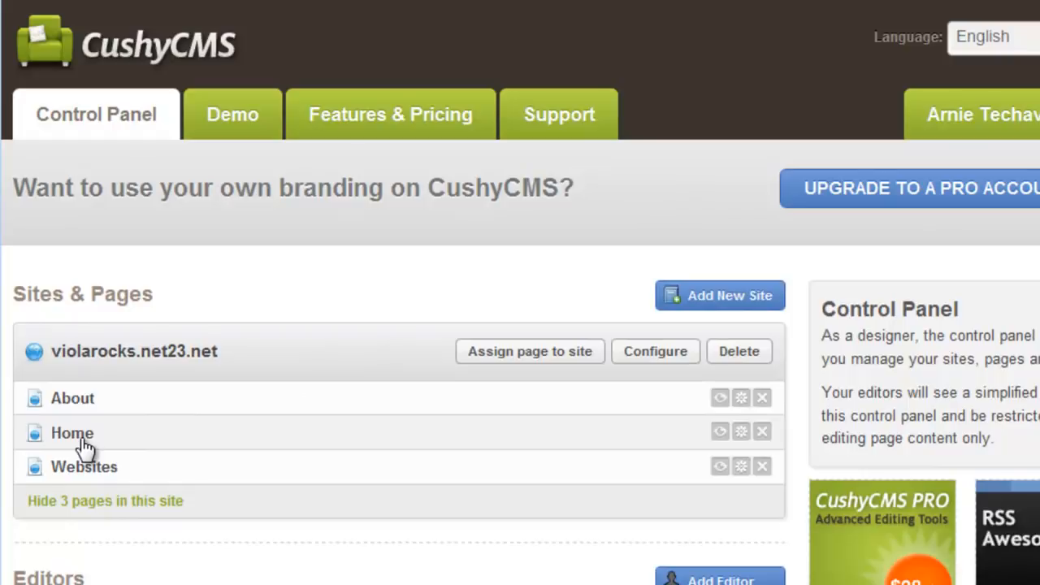
Type 'Welcome to my website. Feel free to check it out.' below the Home Page heading.
left_click(72, 433)
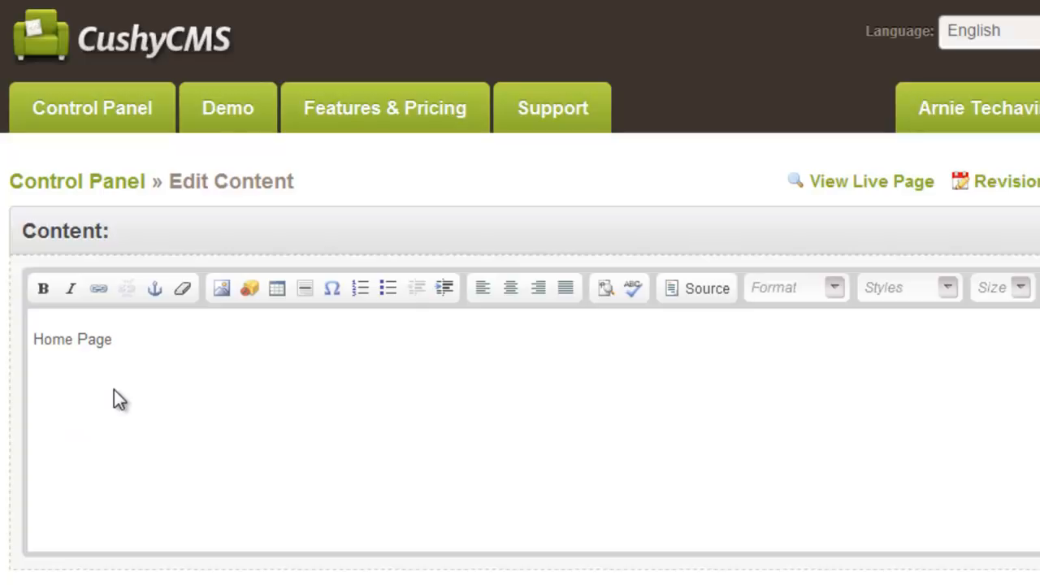
left_click(114, 339)
type("Wel")
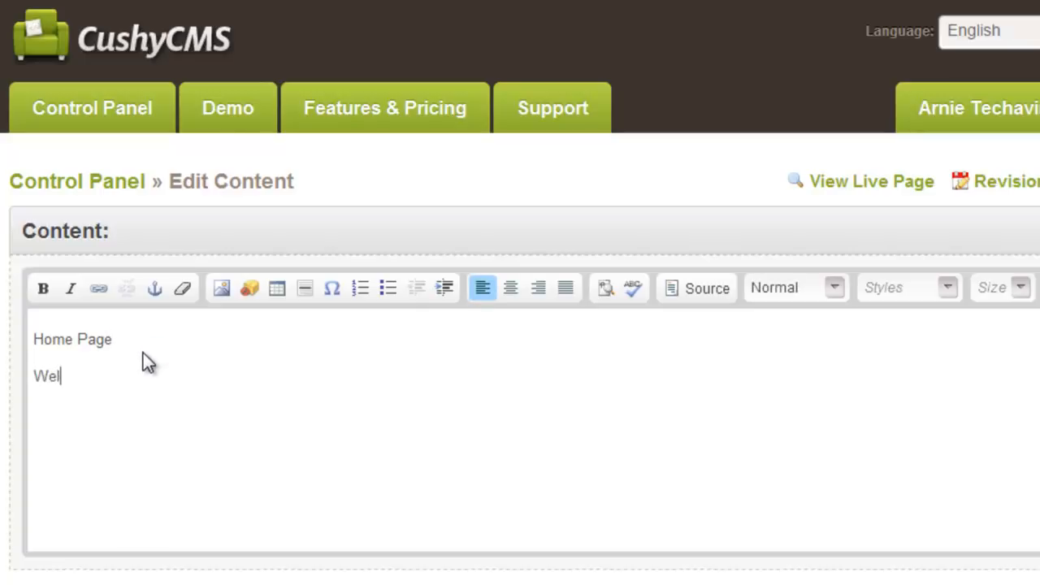
type("come to mhy")
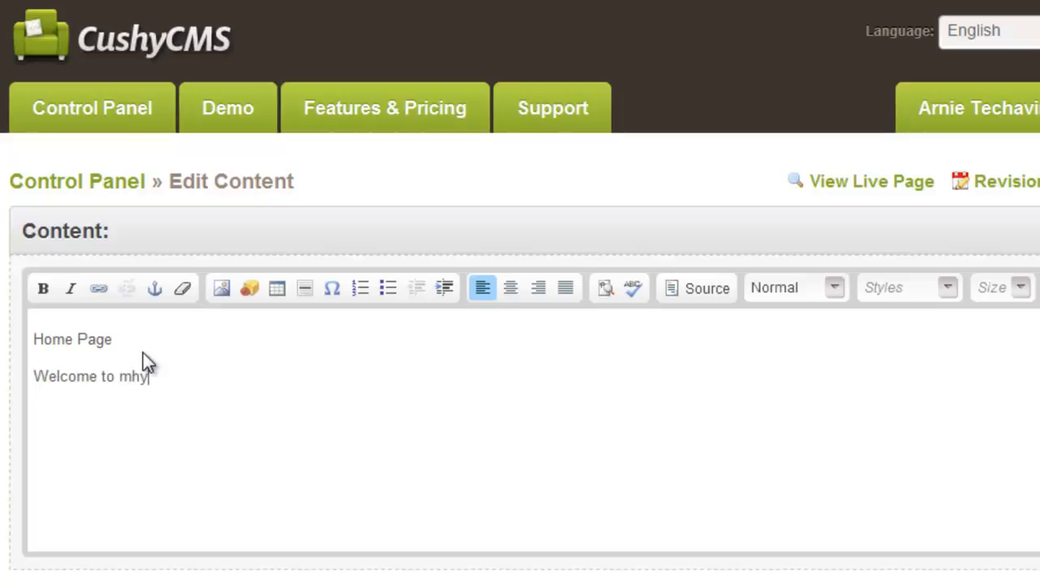
type("websit")
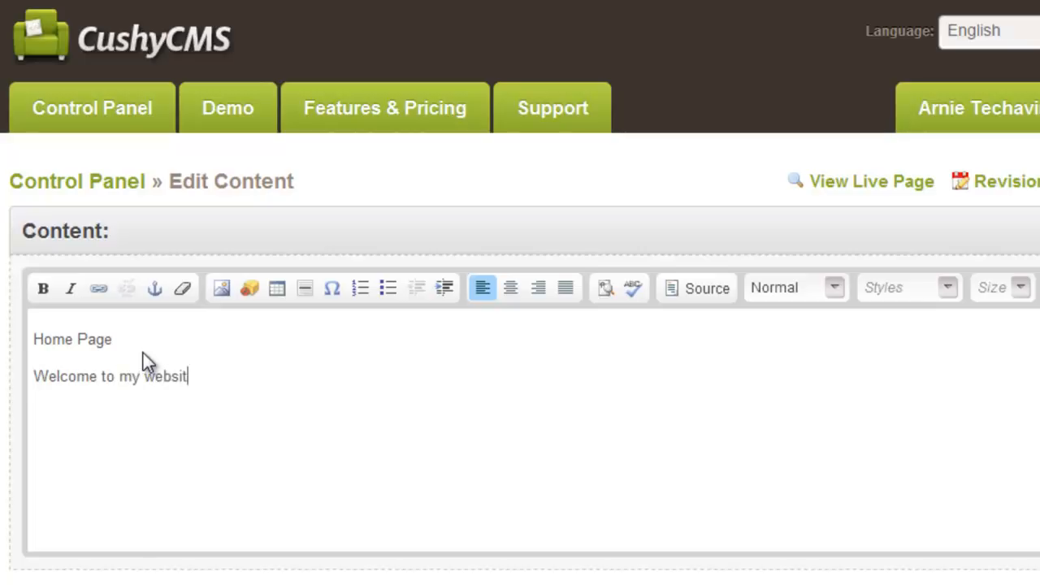
type("e. Fel")
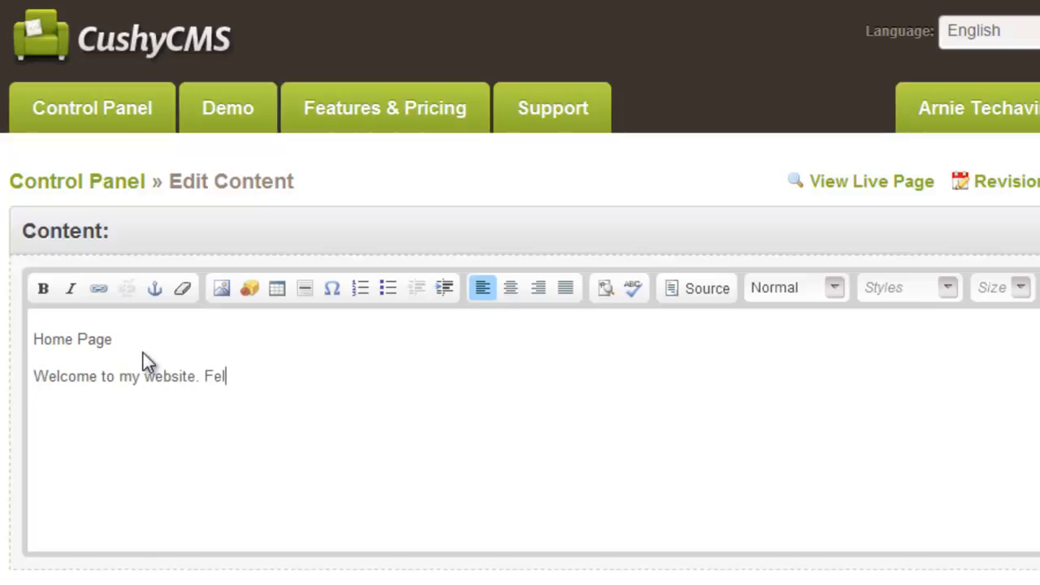
type("el free")
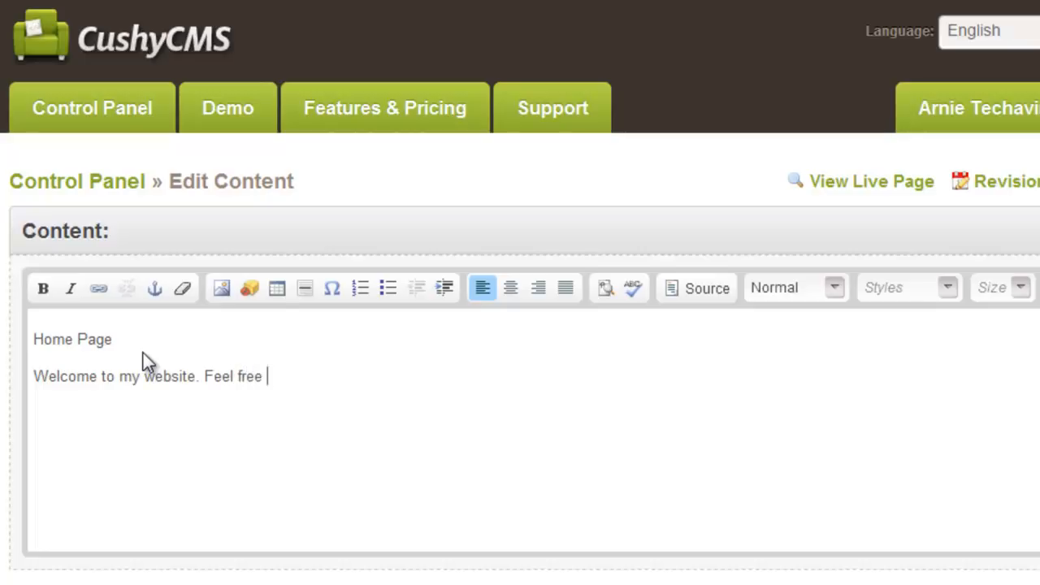
type("to check it out.")
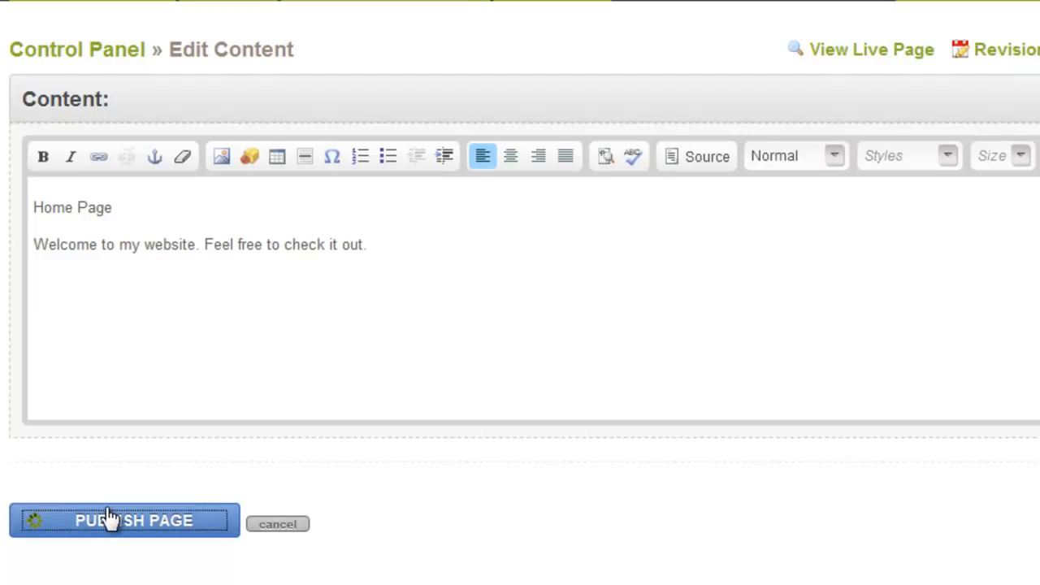
Publish About with 'My name is Arnie Techavimol, I specialize in programming and web development.'.
left_click(120, 521)
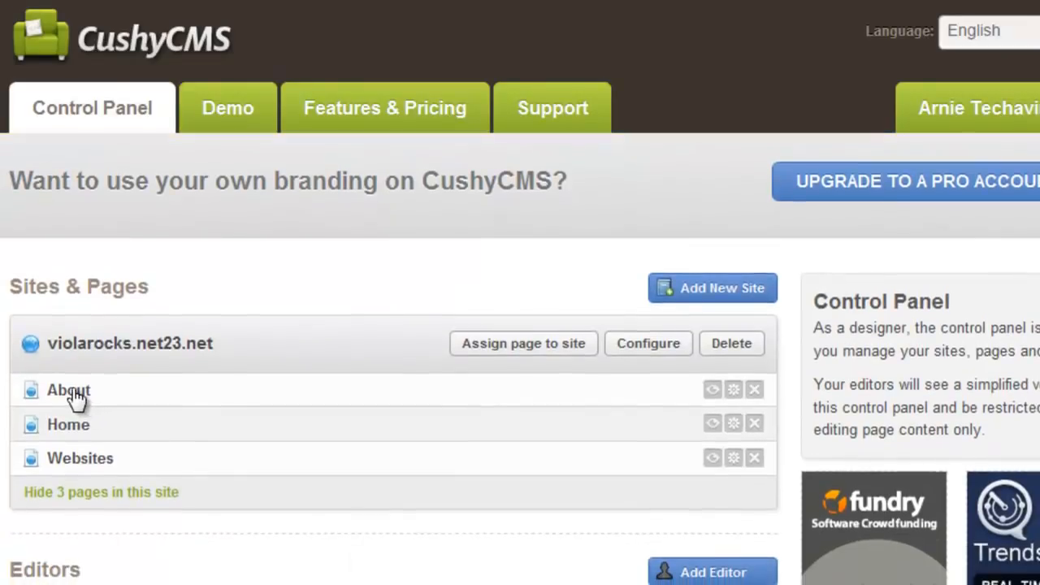
left_click(68, 390)
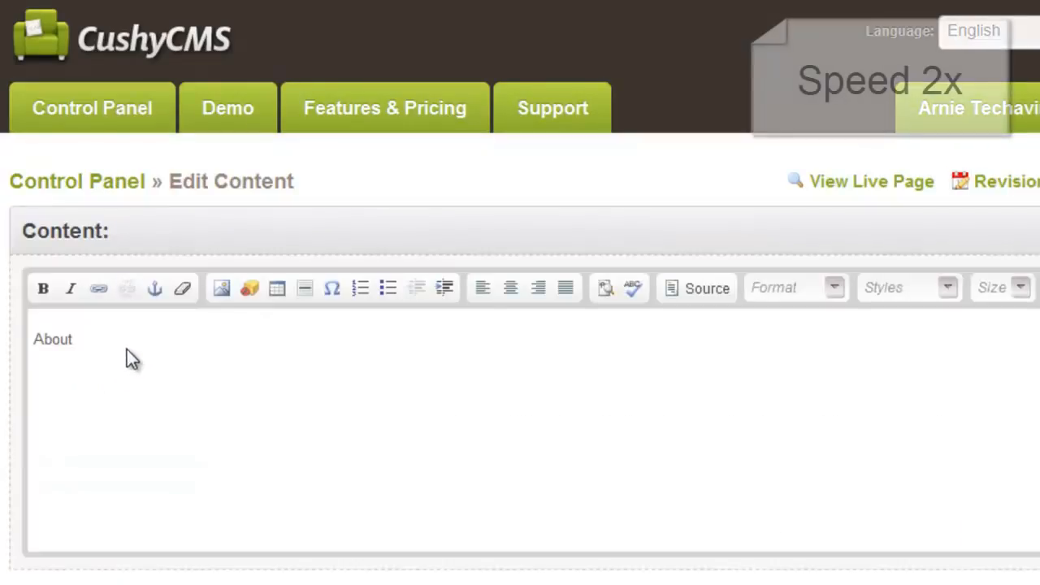
type("M")
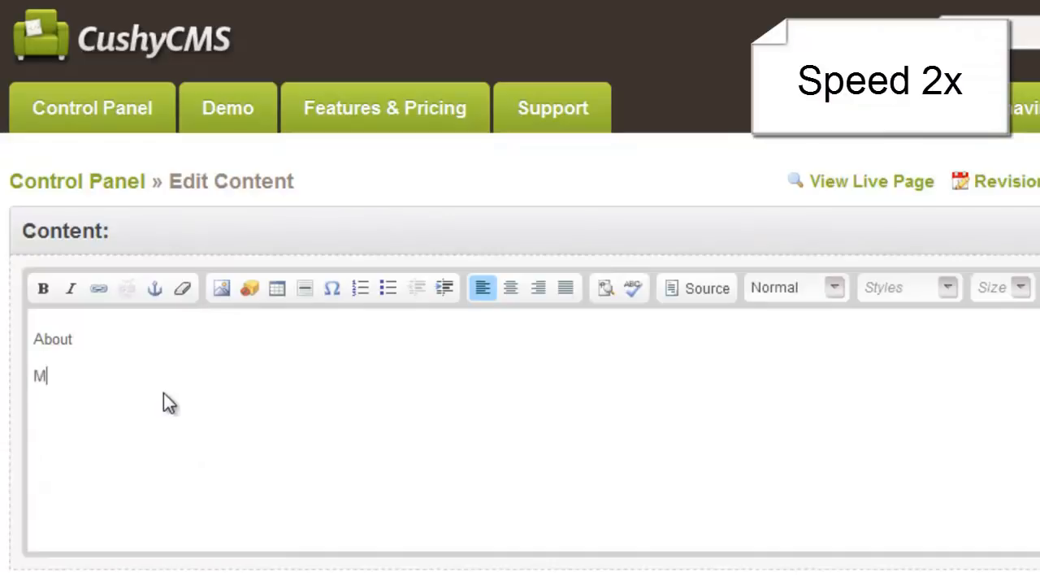
type("y name is Arnie Techav")
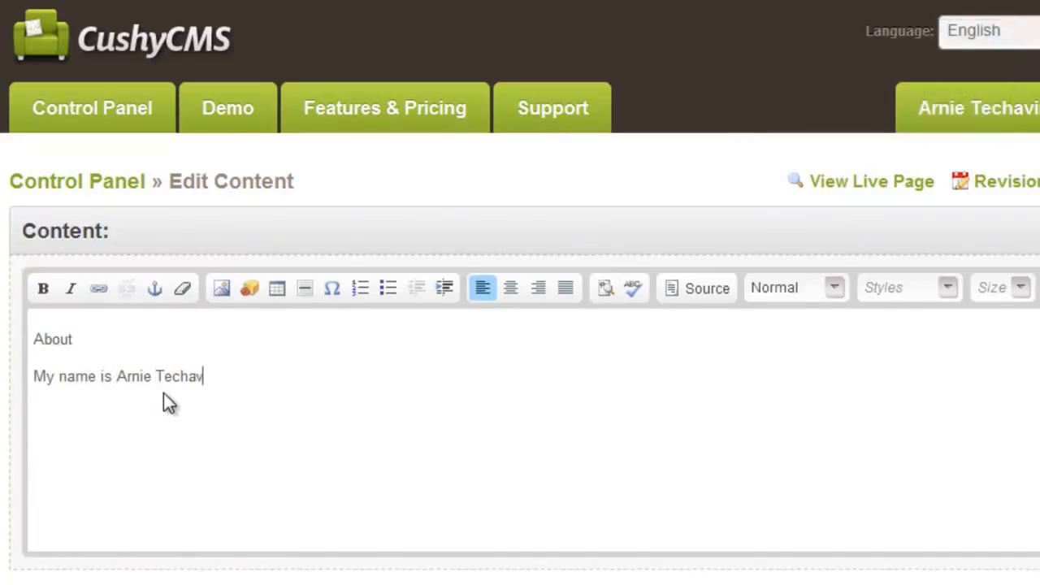
type("imol, I spe")
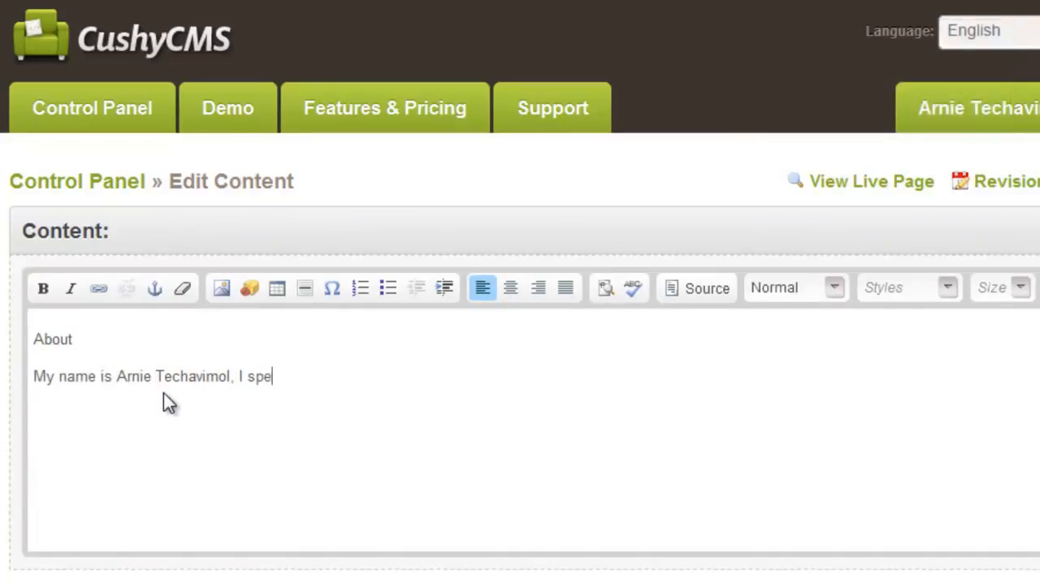
type("cialize in programming")
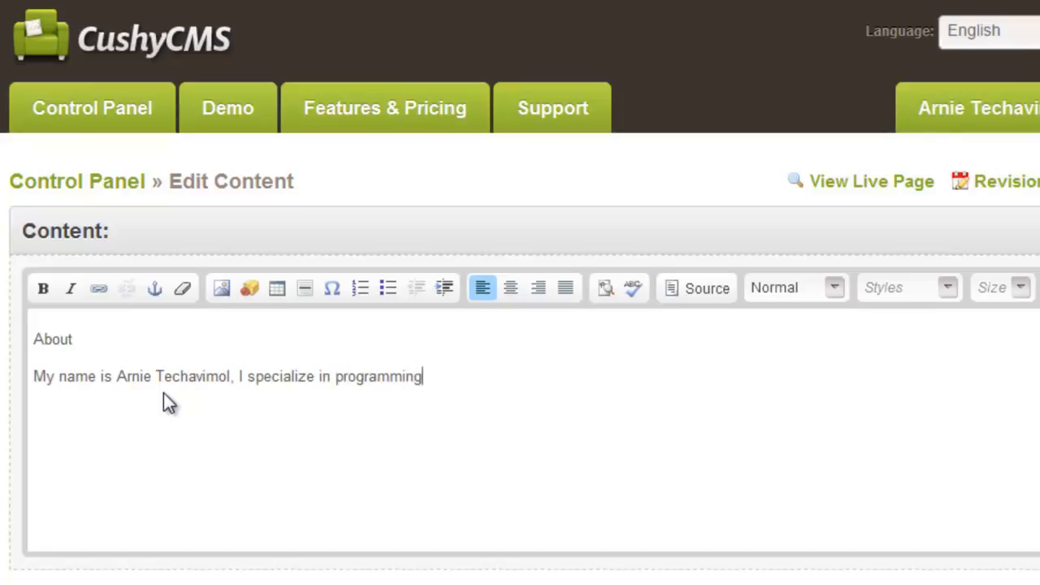
type("and web development.")
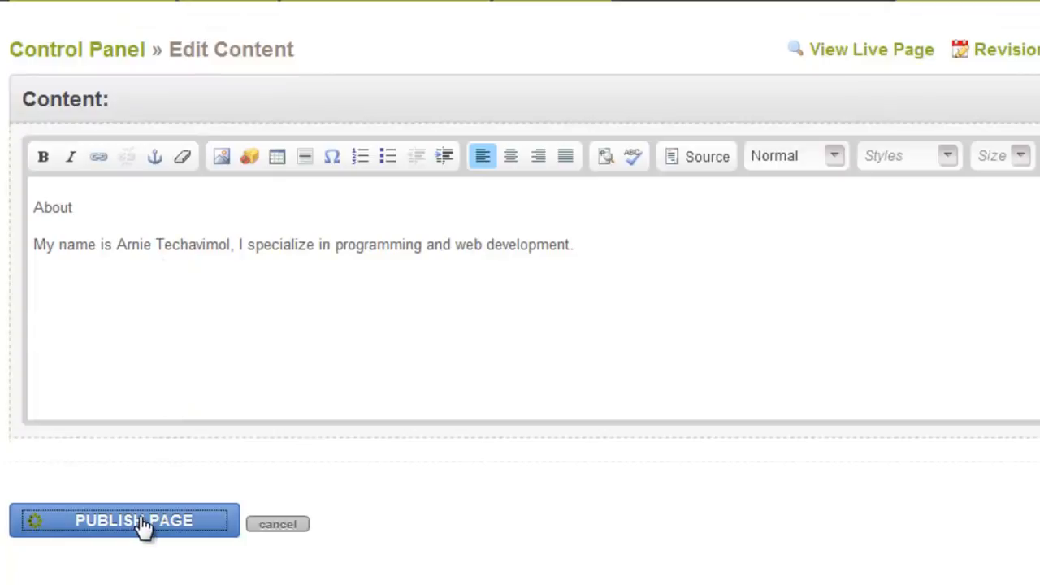
left_click(122, 521)
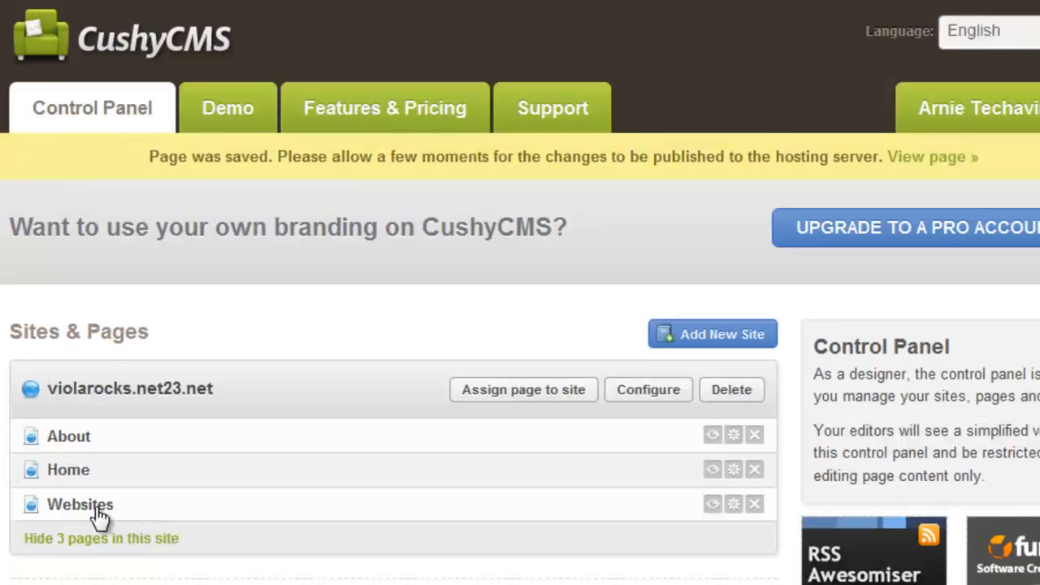
left_click(81, 505)
type("http://t")
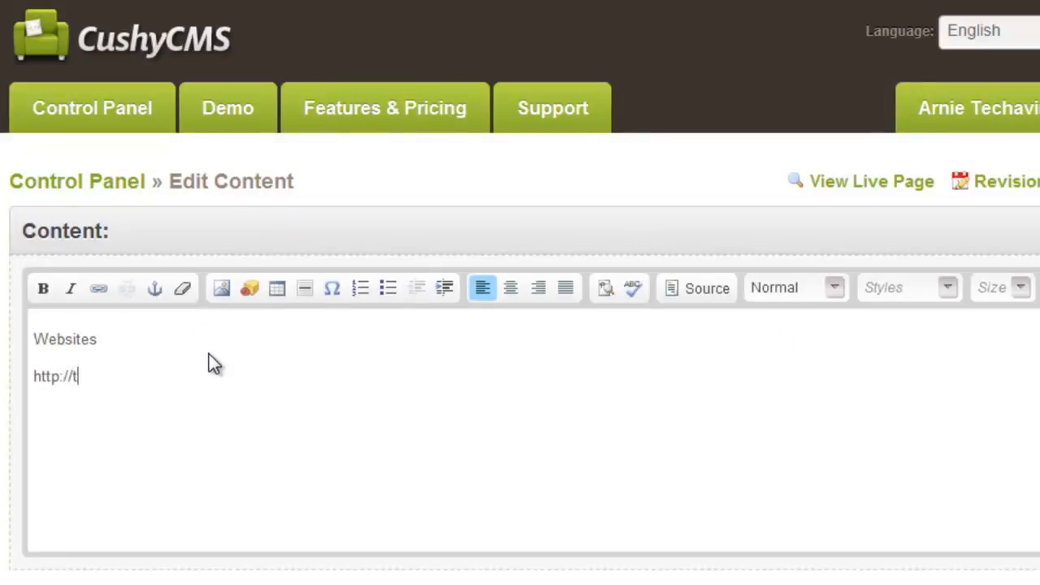
type("hehackersjournal.com")
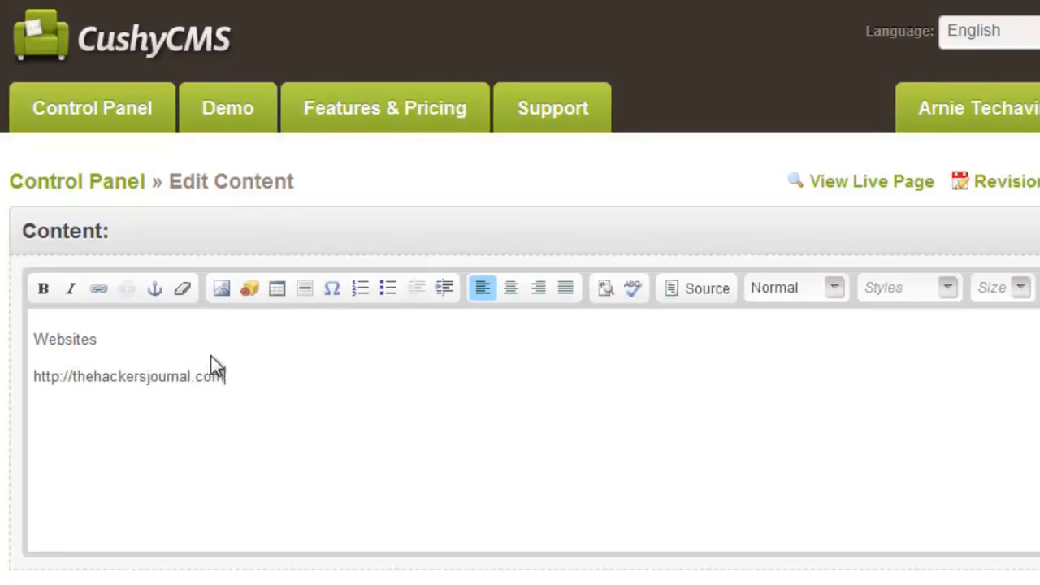
left_click(98, 287)
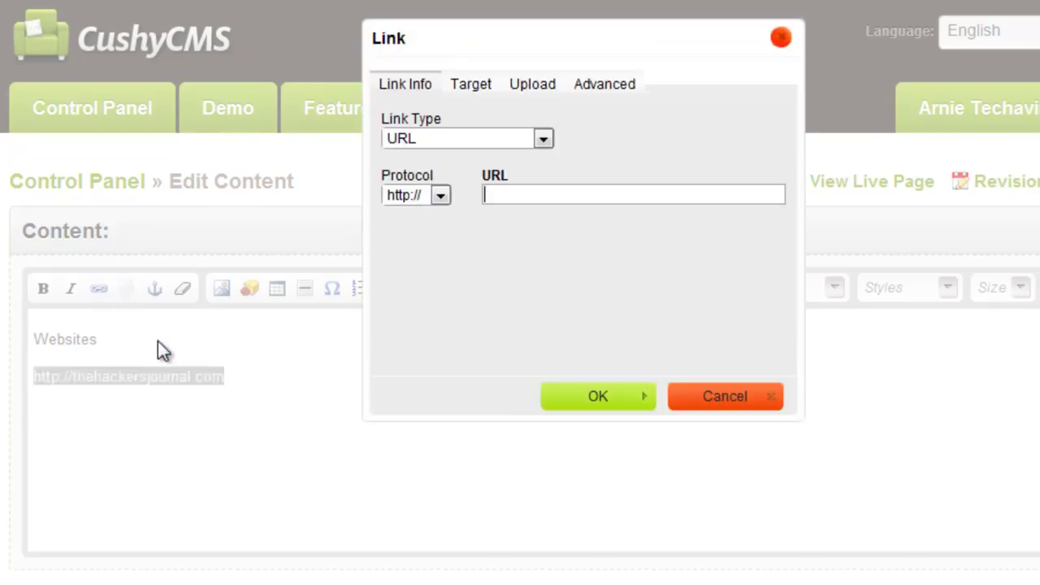
type("thehackersjour")
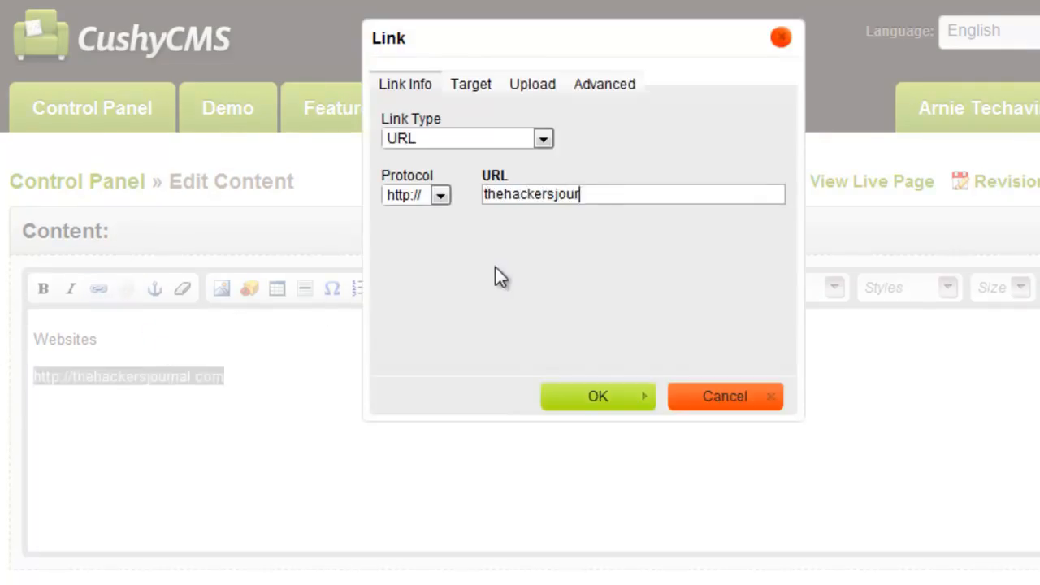
left_click(597, 396)
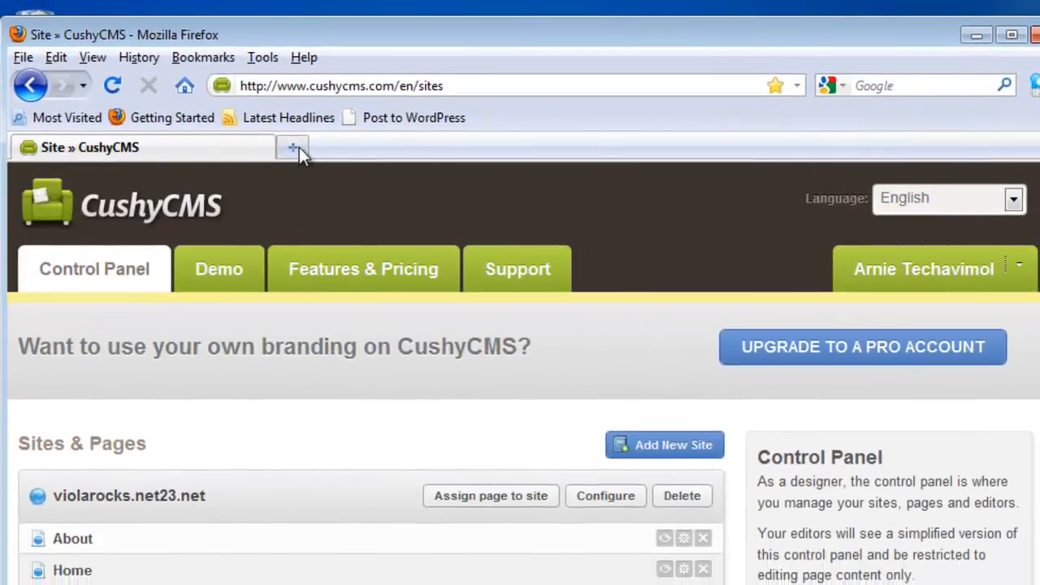
Load violarocks.net23.net and browse its live Home, Websites and About Me pages.
type("violarocks.net23.net/")
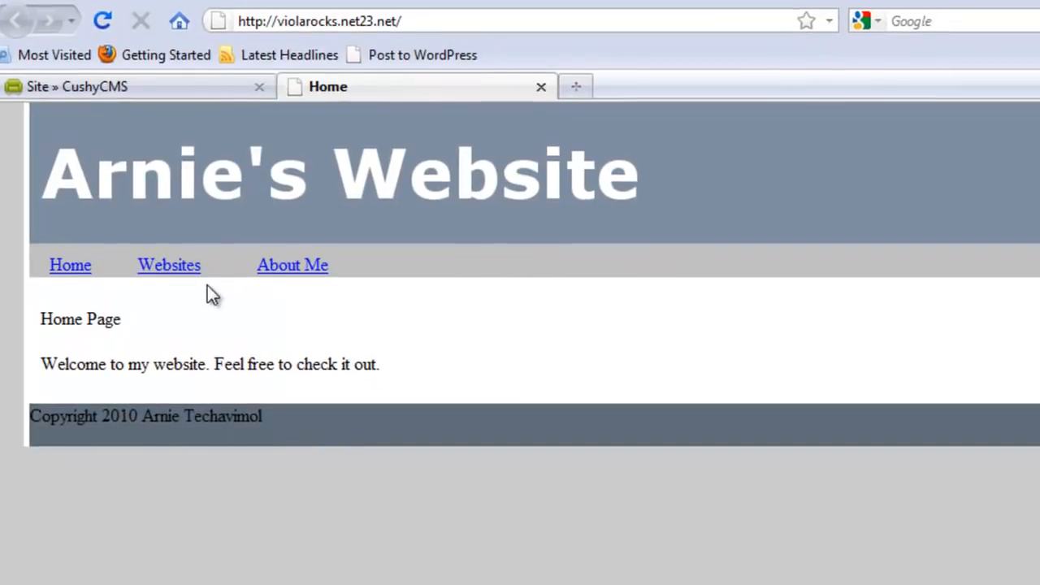
left_click(169, 265)
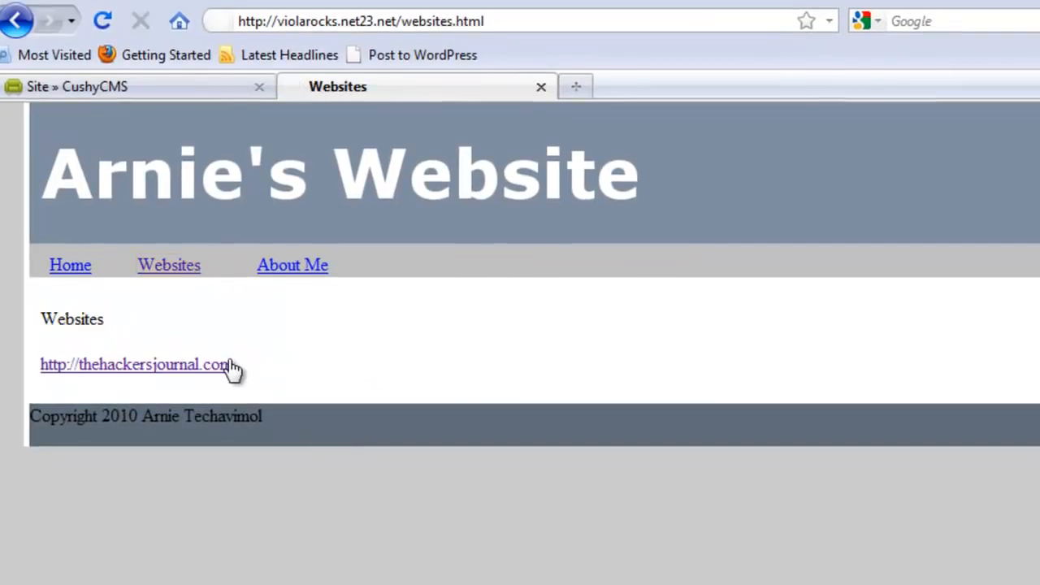
left_click(292, 265)
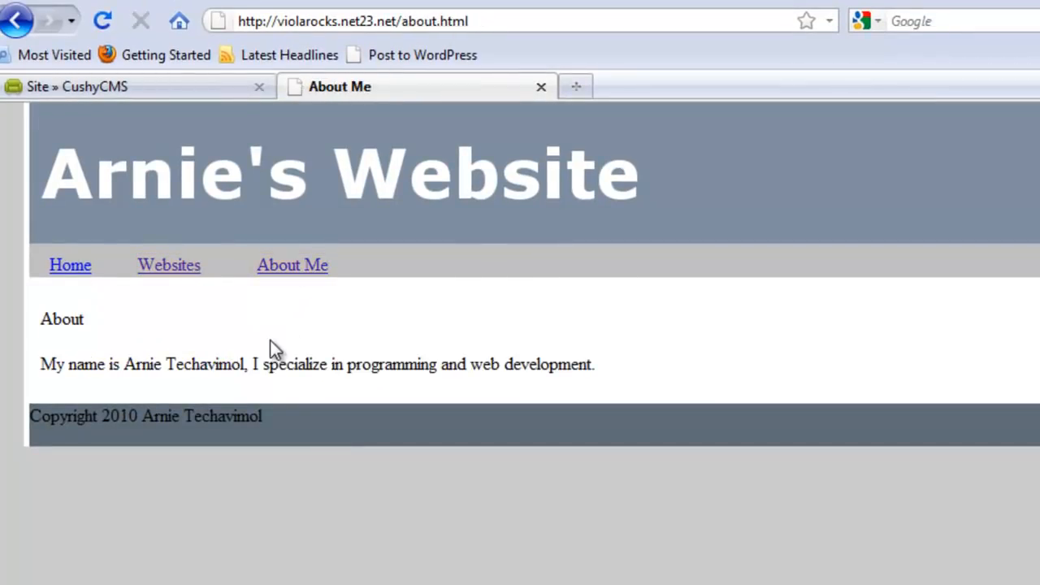